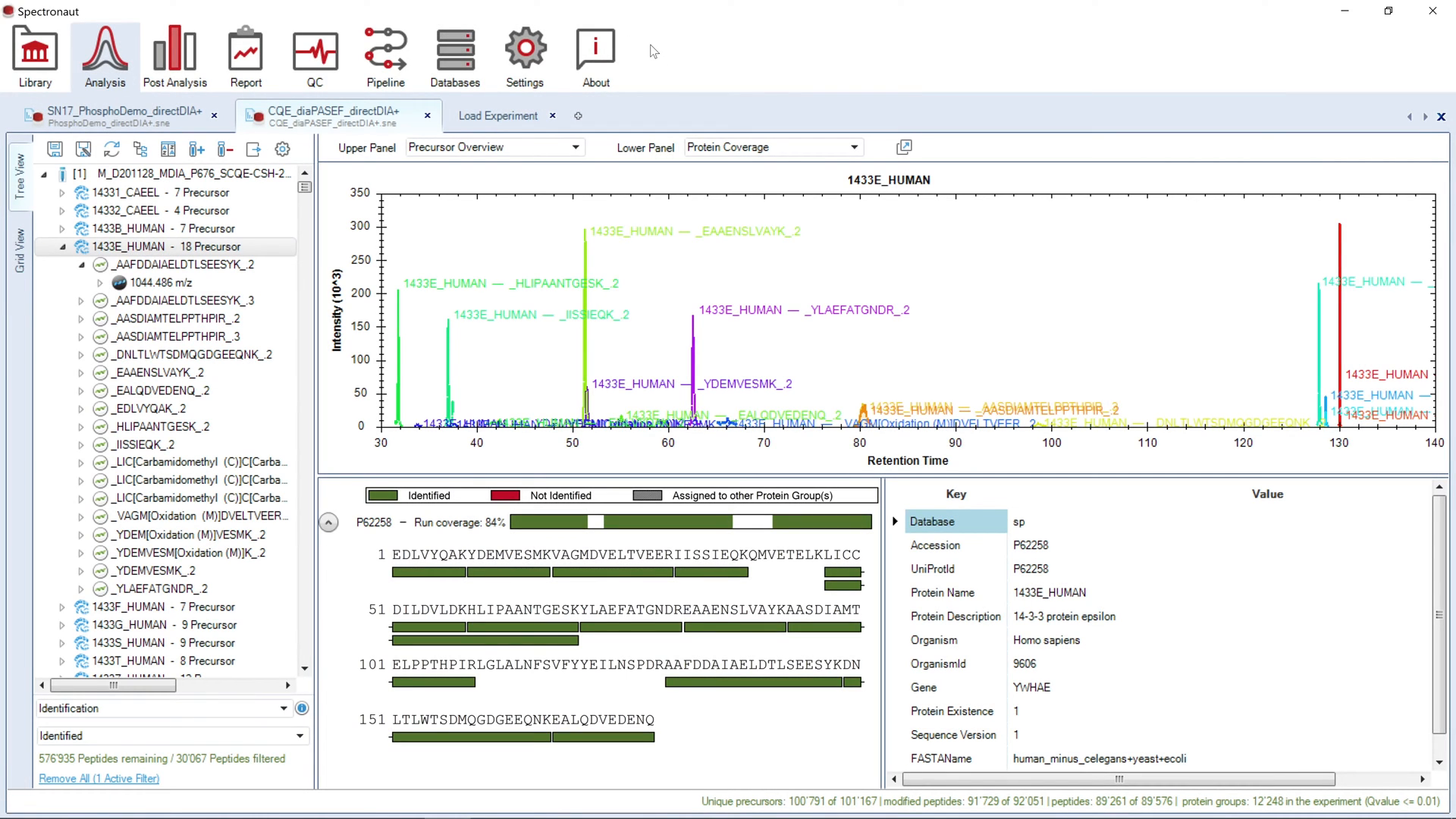
mouse_move(367, 55)
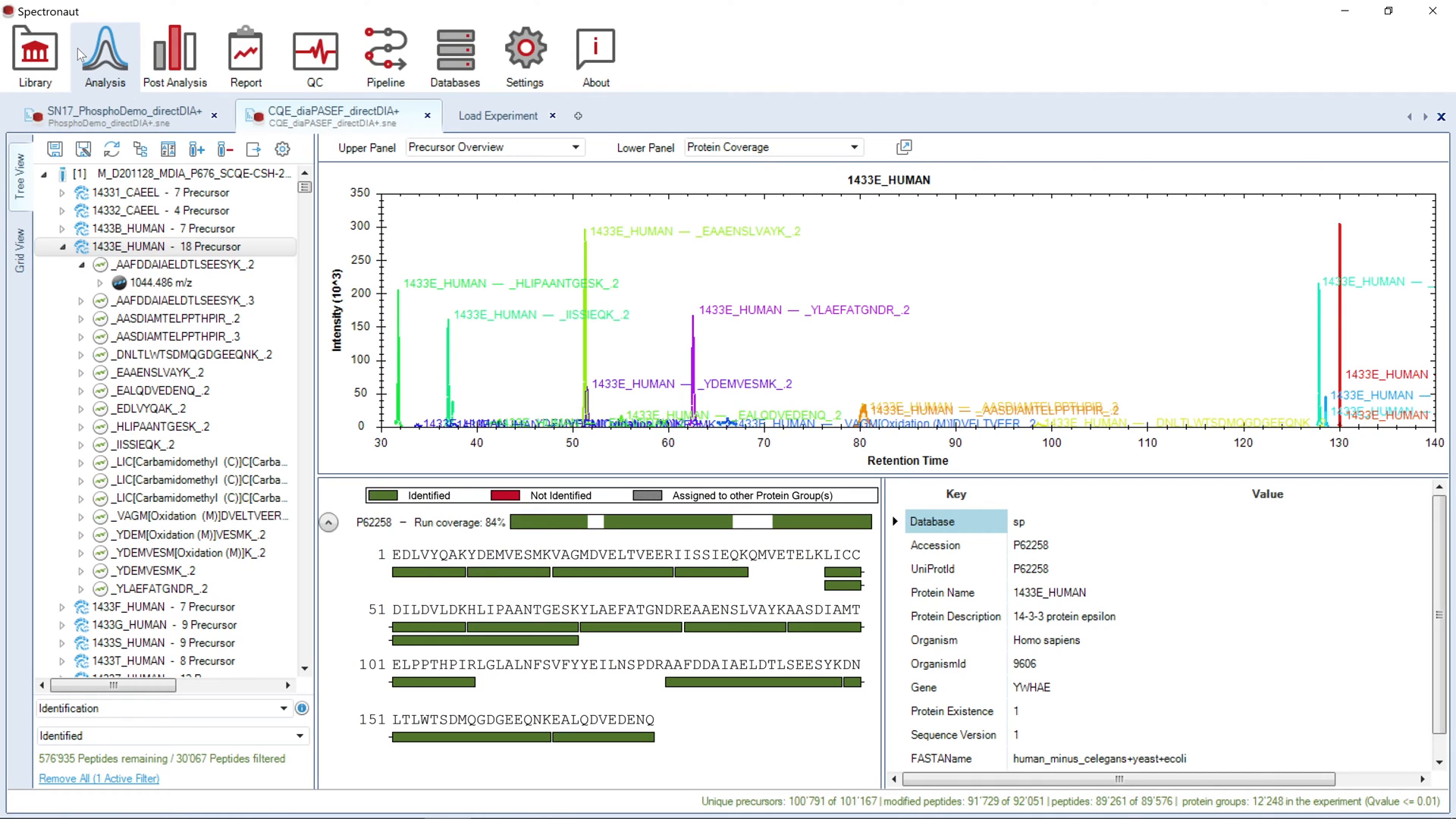
mouse_move(35, 55)
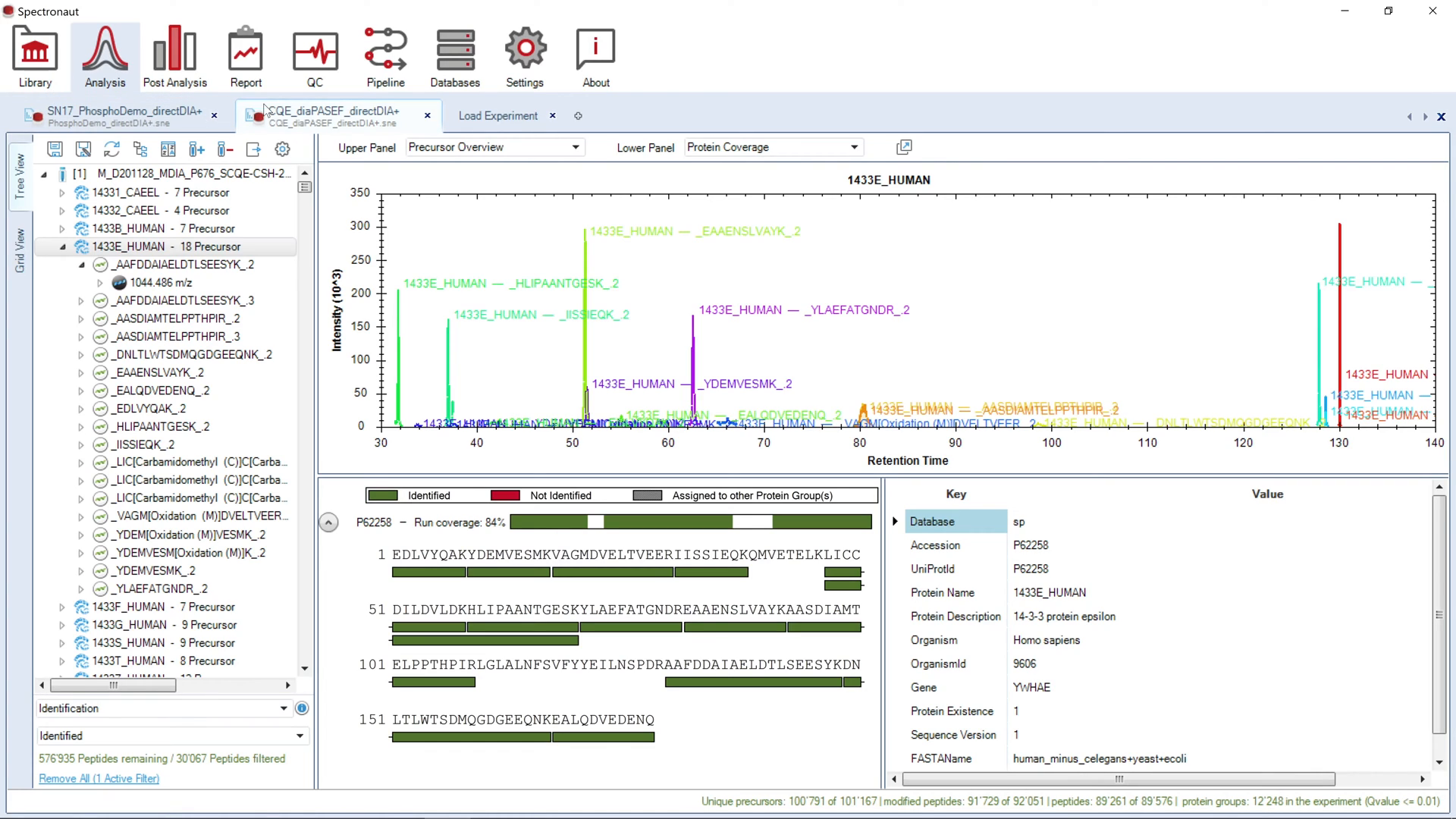
mouse_move(613, 117)
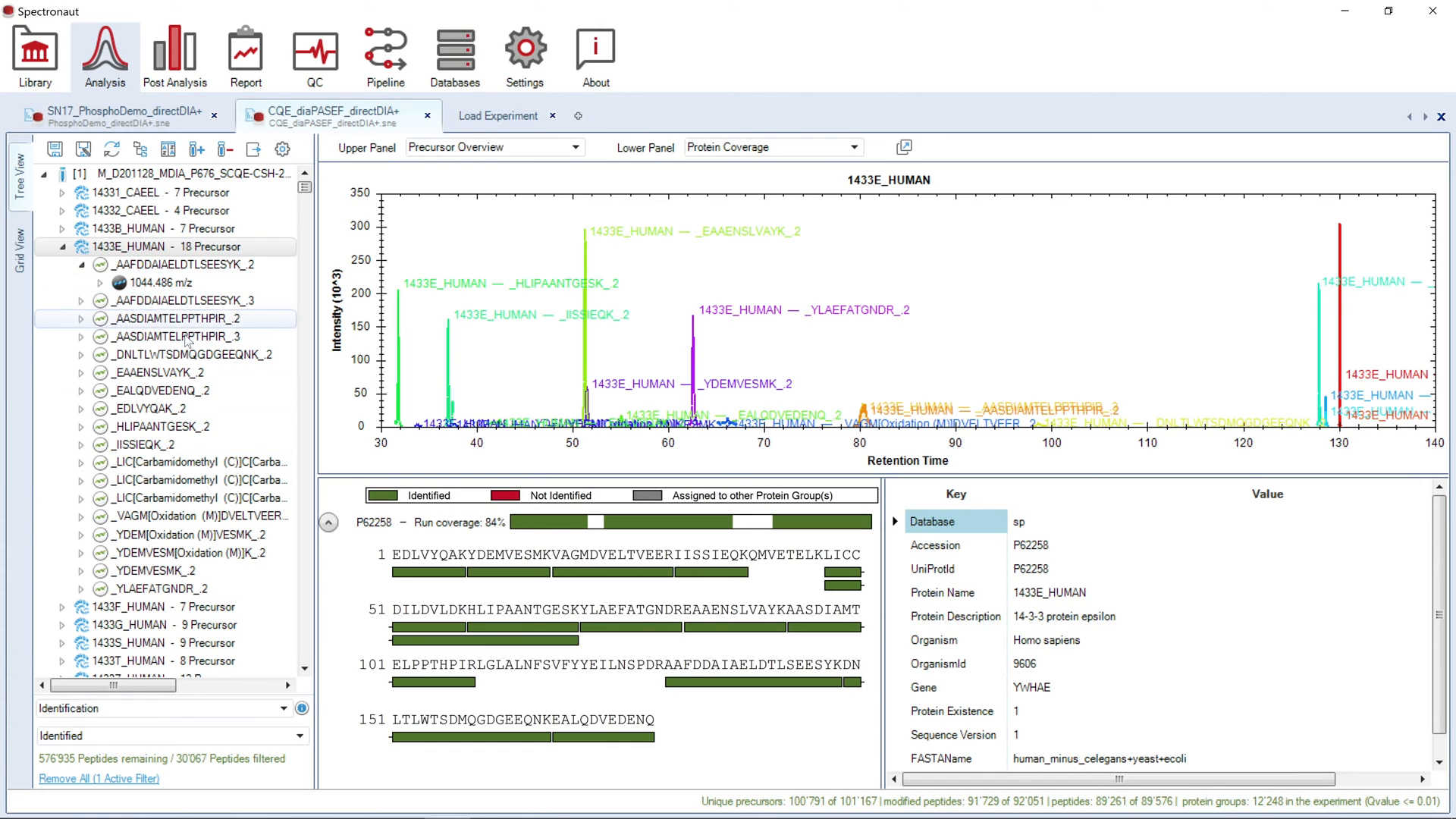
mouse_move(190, 355)
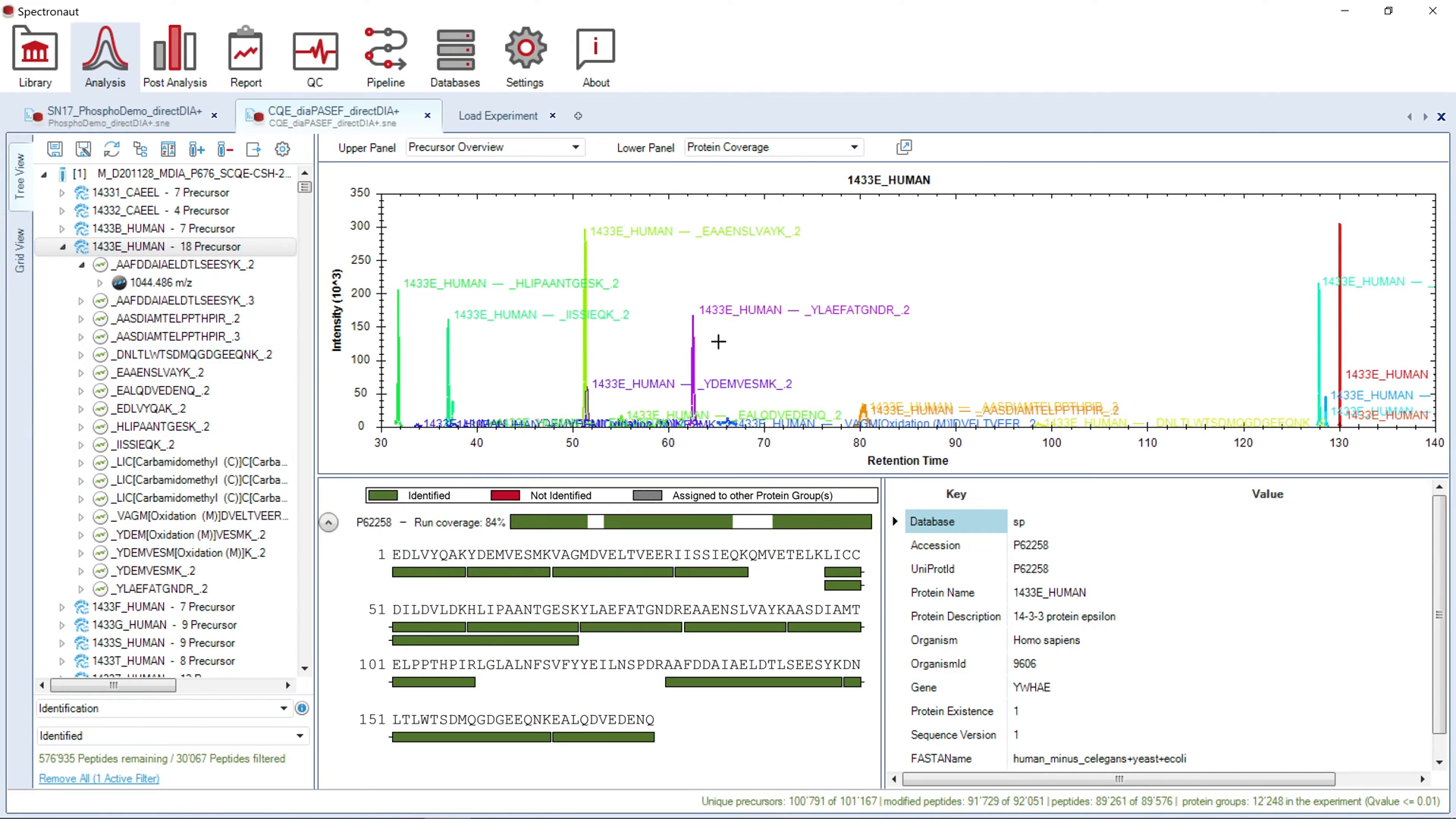
mouse_move(806, 286)
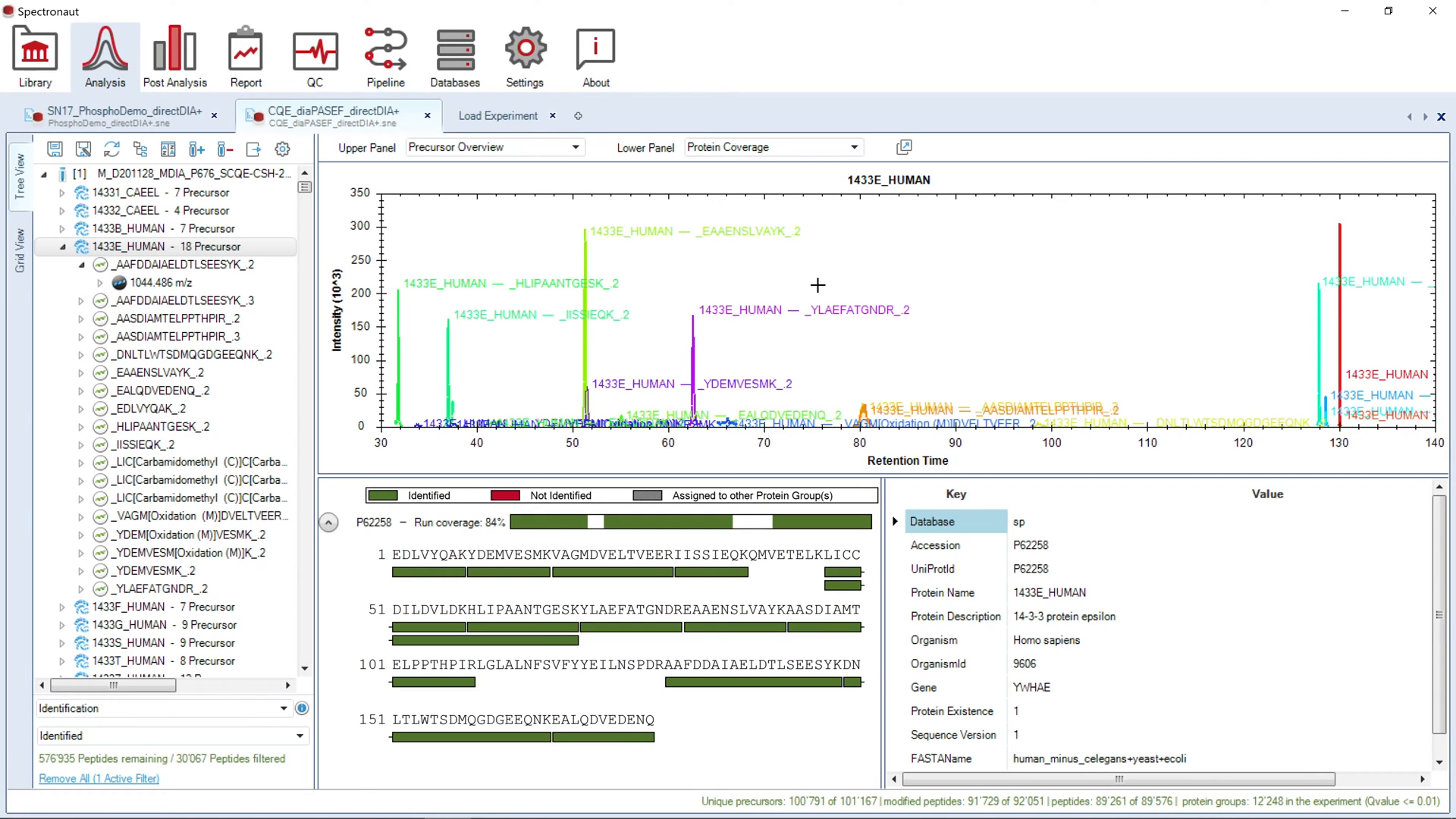
mouse_move(801, 289)
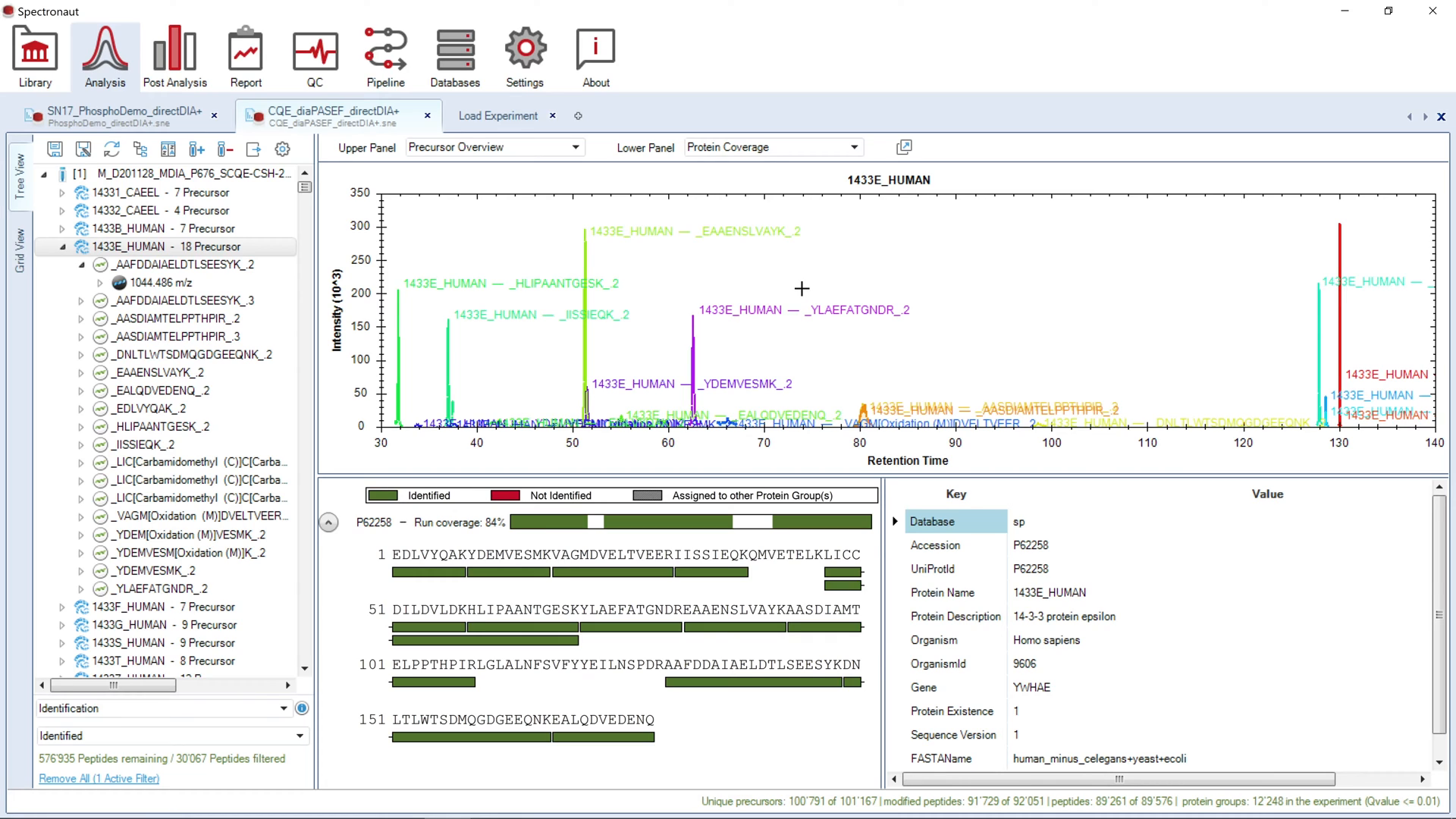
mouse_move(35, 56)
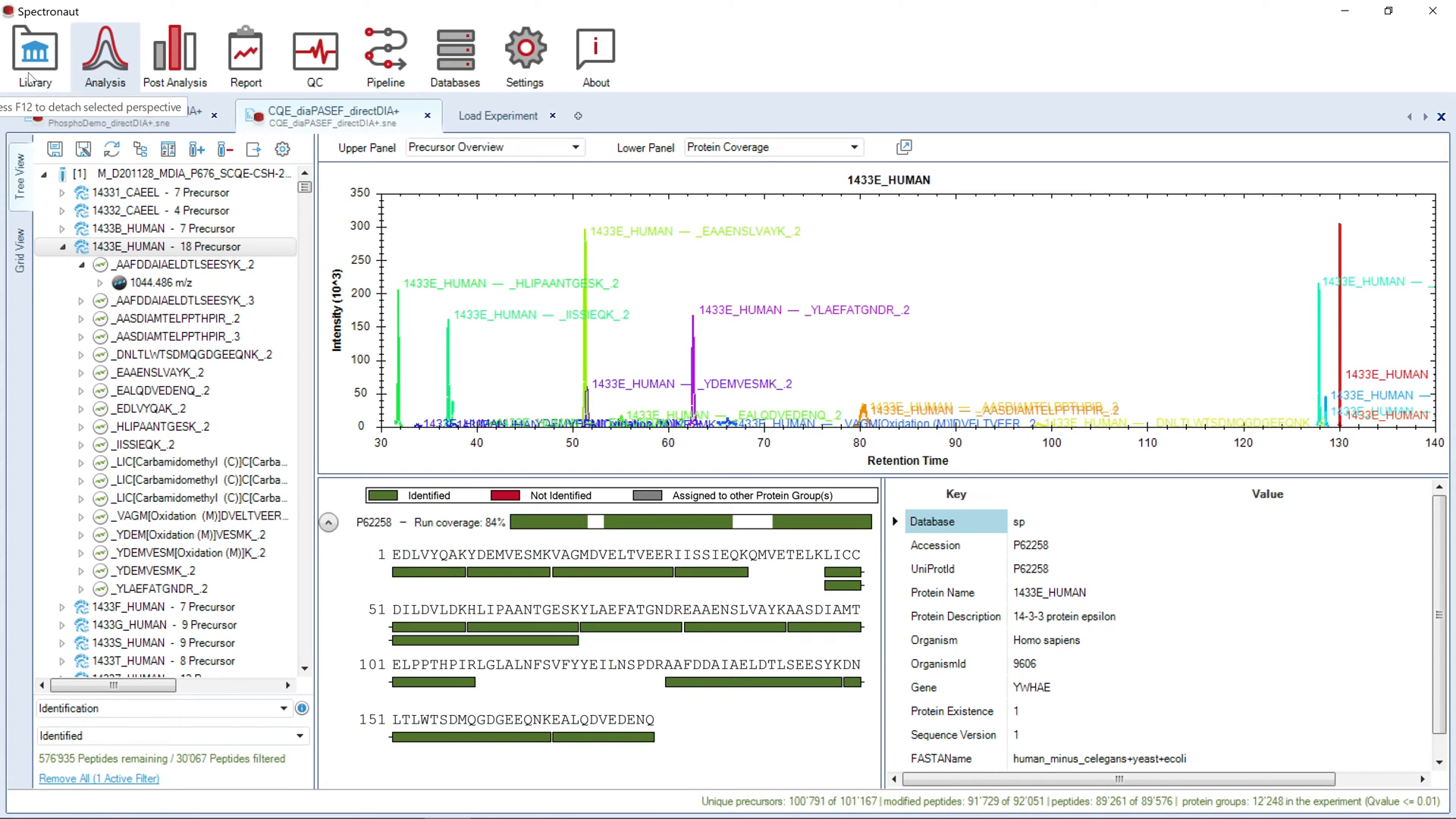
Step: Switch to the Library perspective showing the HYE_directDIA library's precursor m/z and peptide length distributions
click(35, 56)
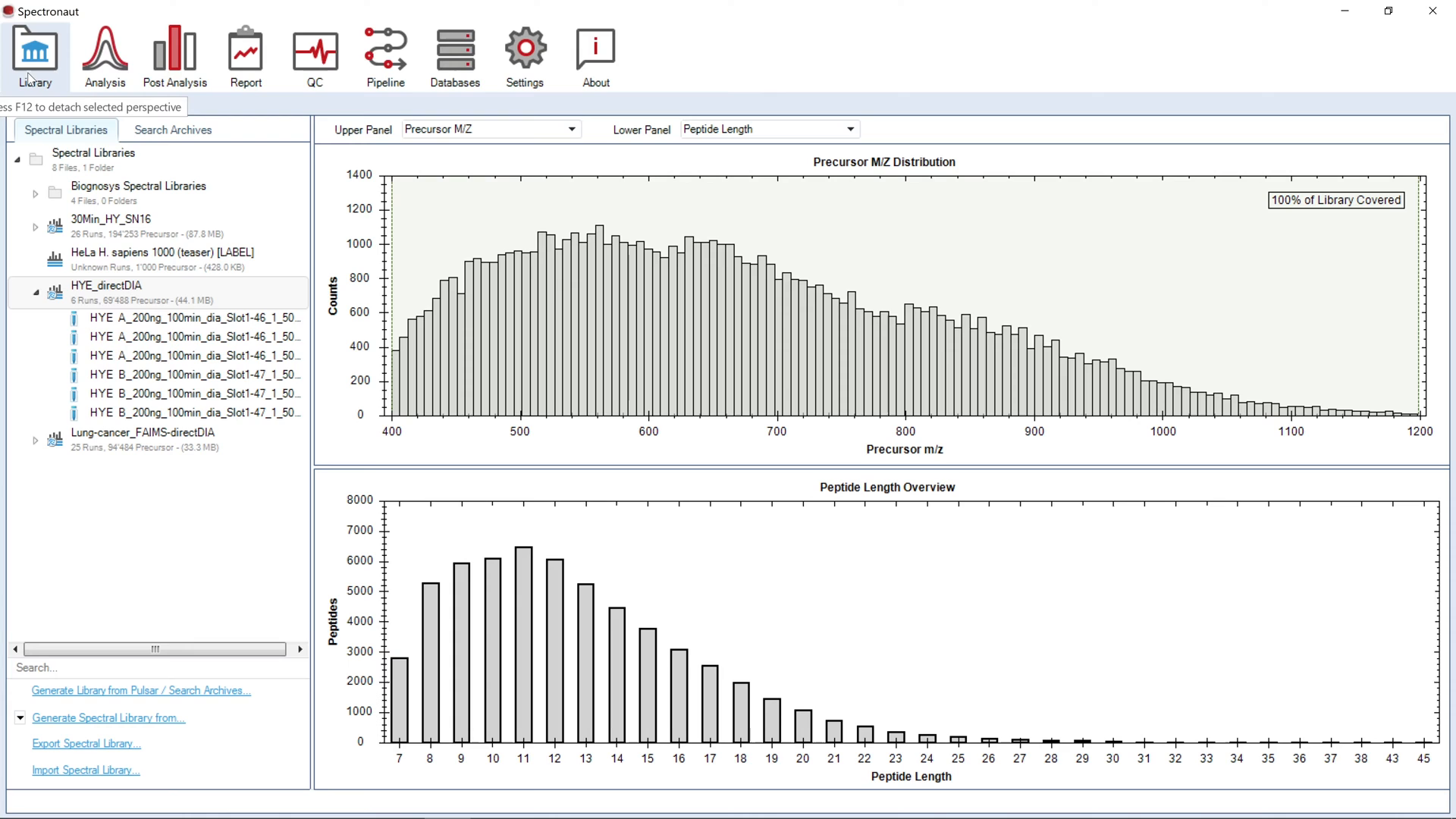
mouse_move(754, 295)
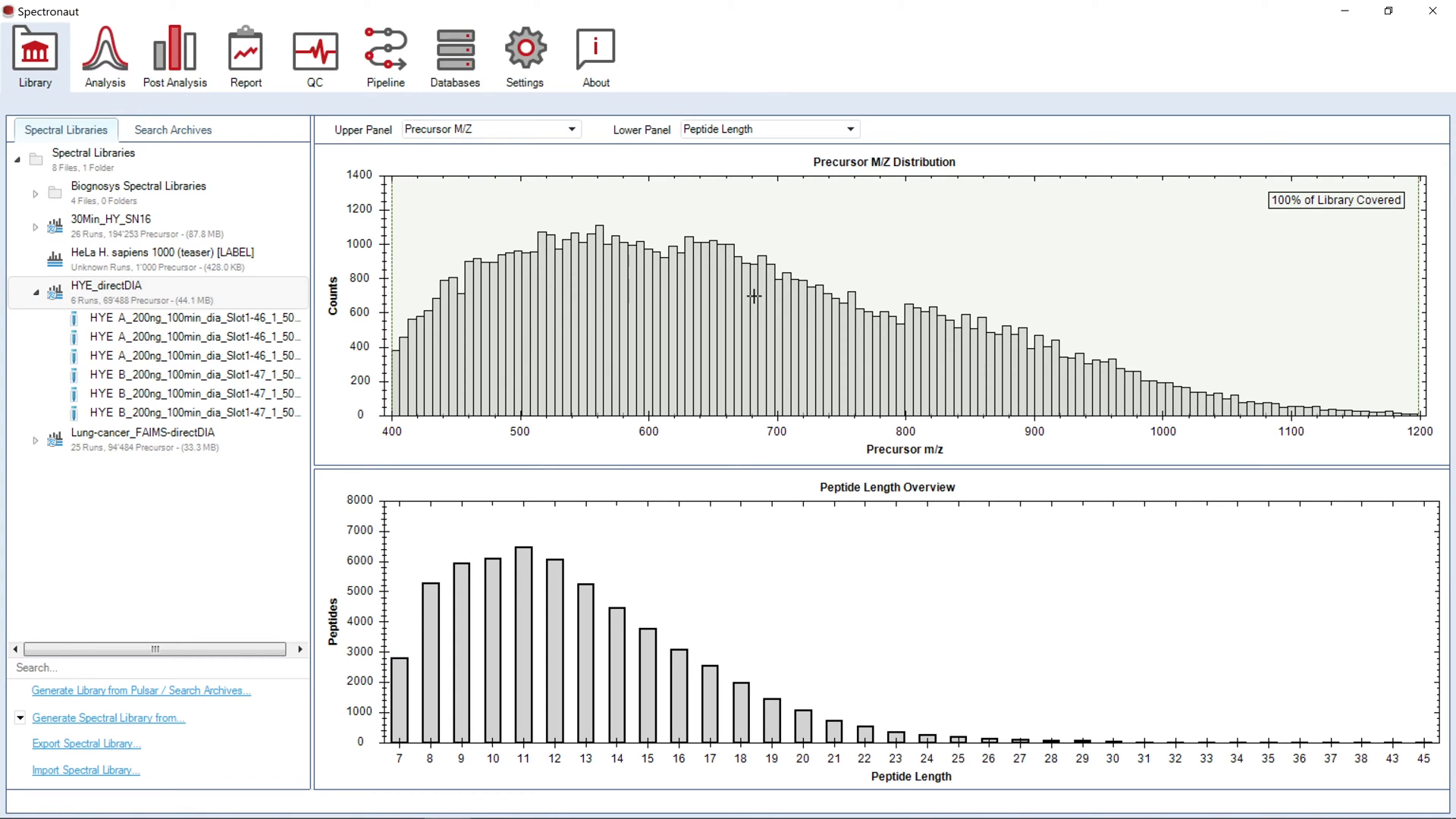
mouse_move(104, 58)
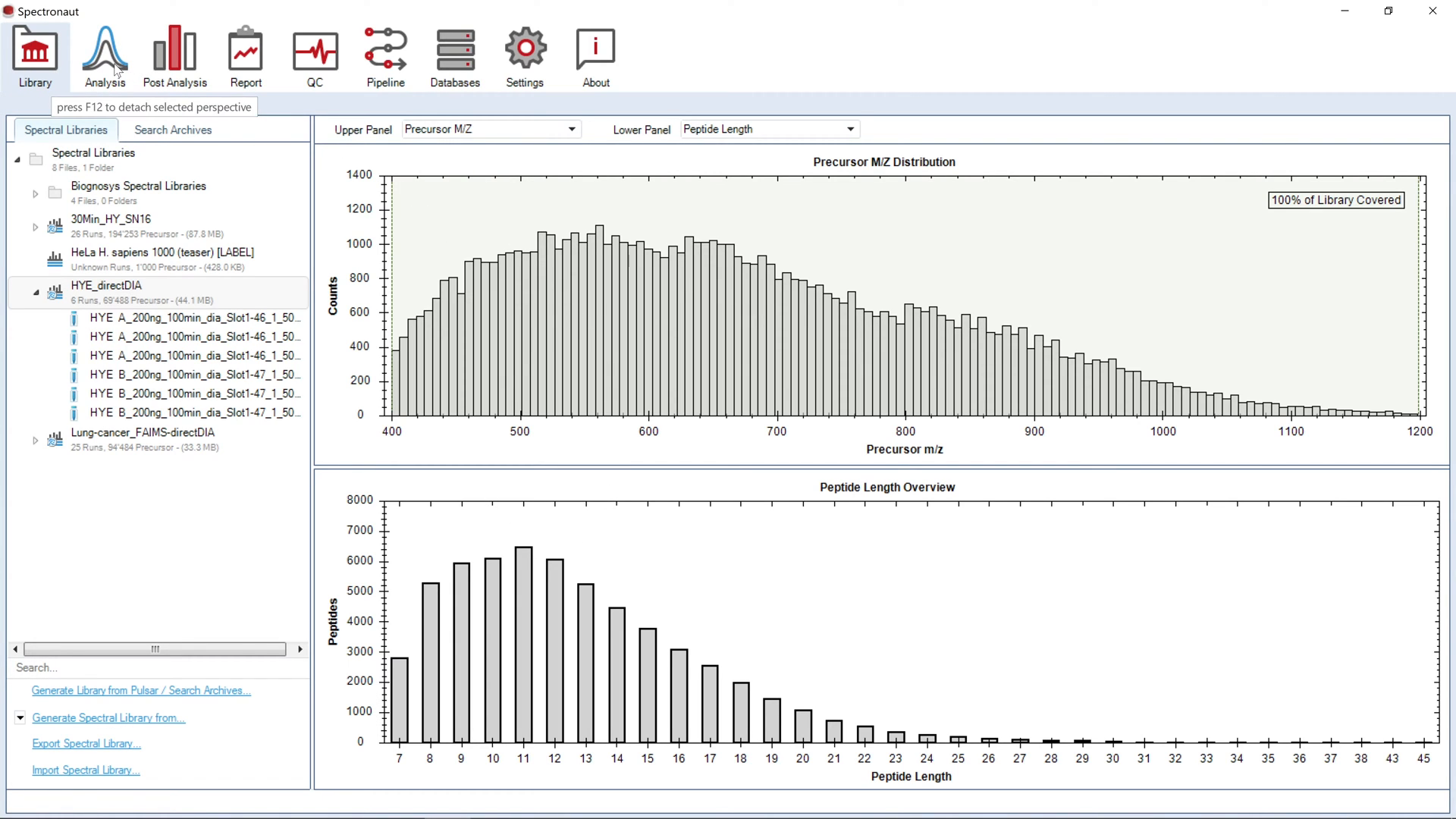
Step: Return to the Analysis perspective and bring the CQE_diaPASEF_directDIA+ experiment back into view
click(104, 57)
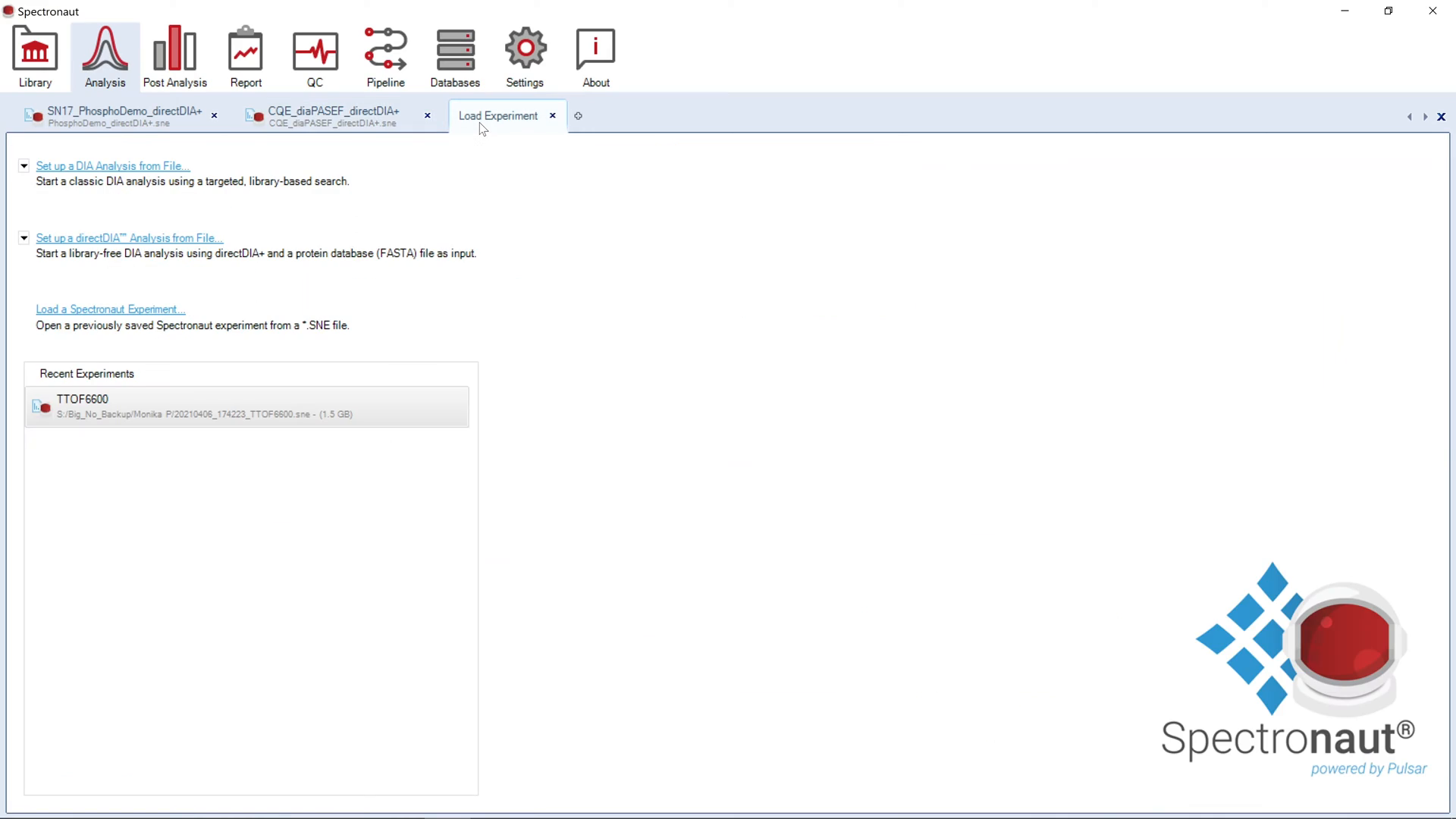
mouse_move(118, 152)
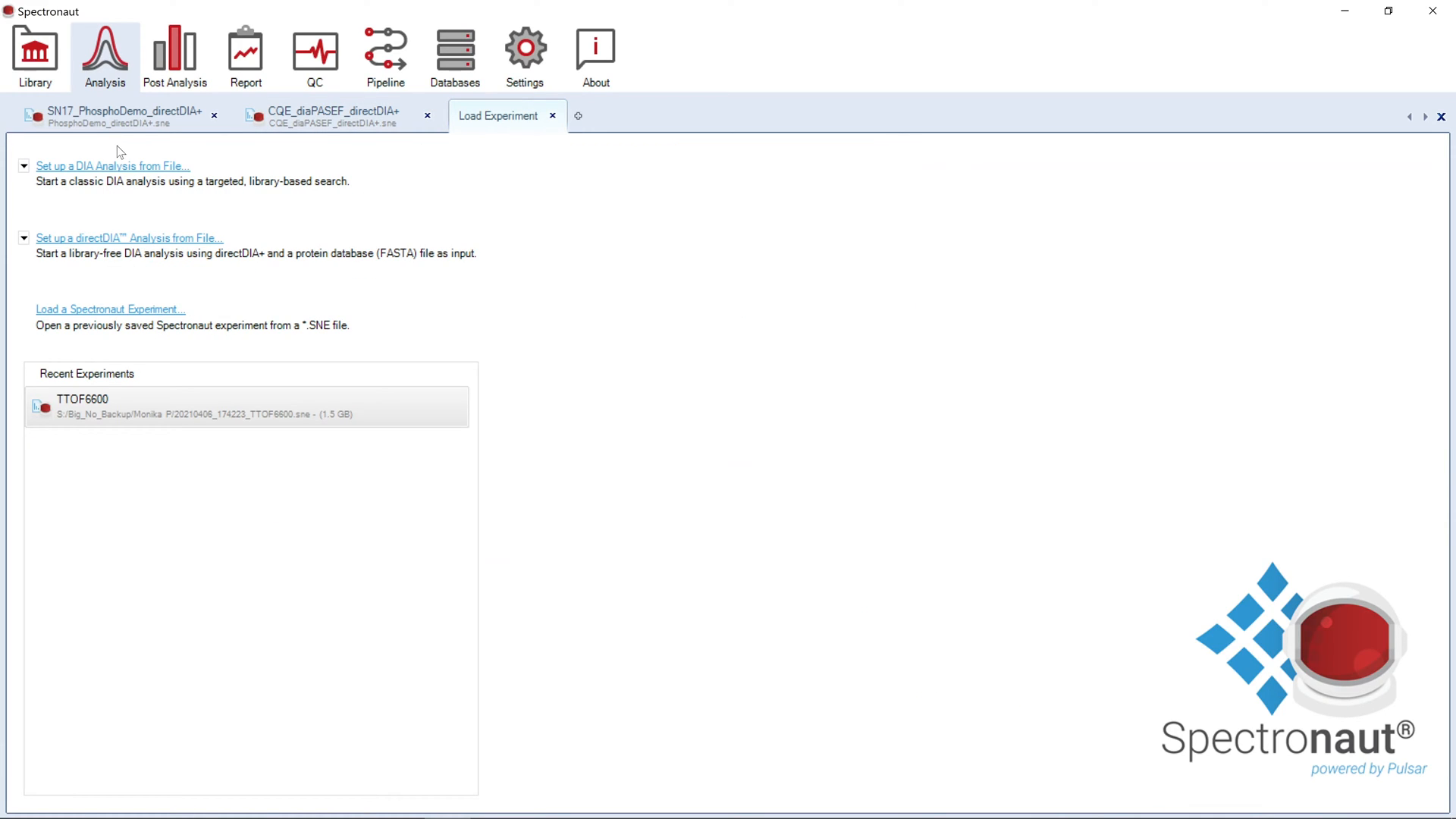
mouse_move(134, 193)
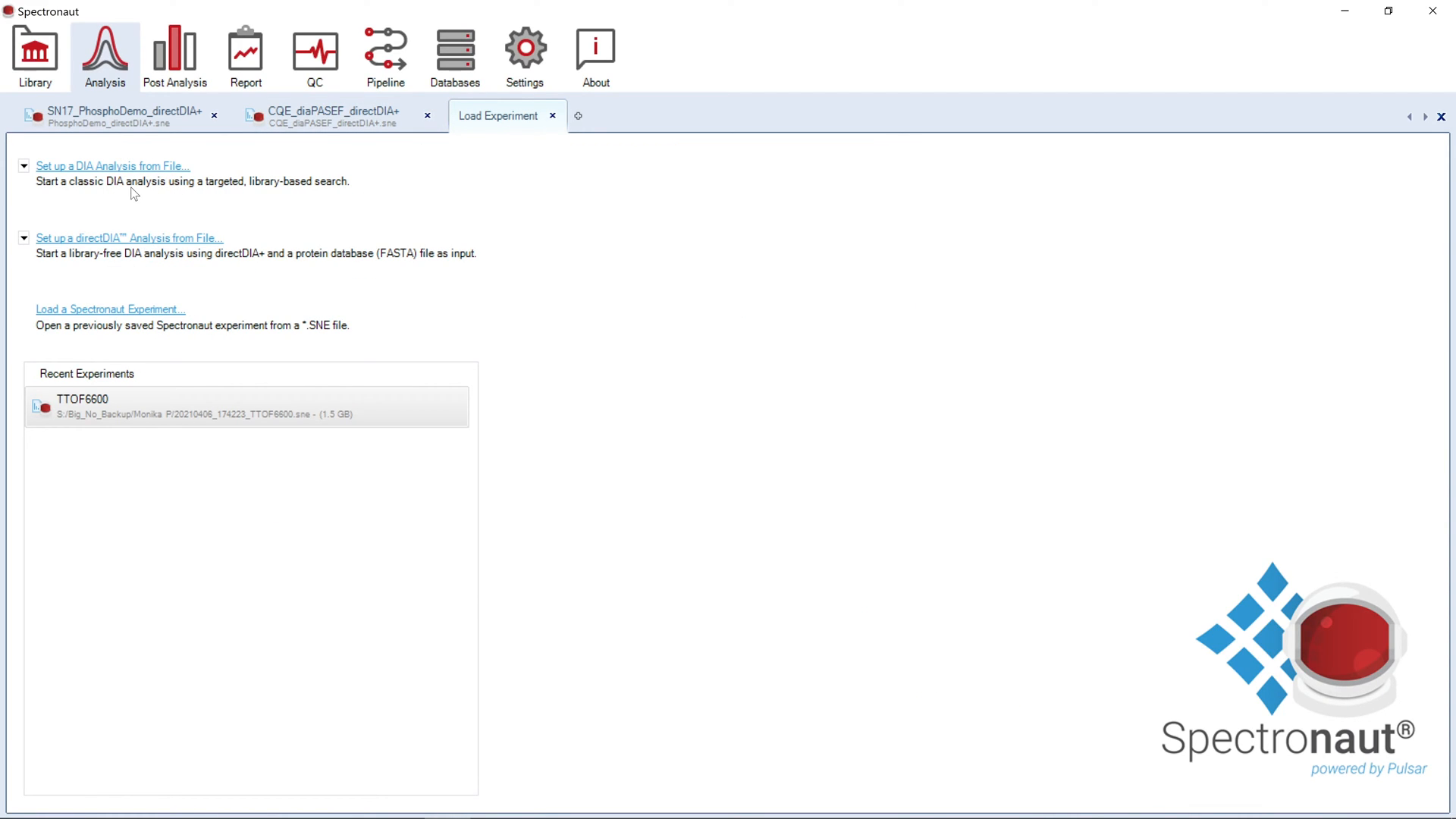
mouse_move(162, 253)
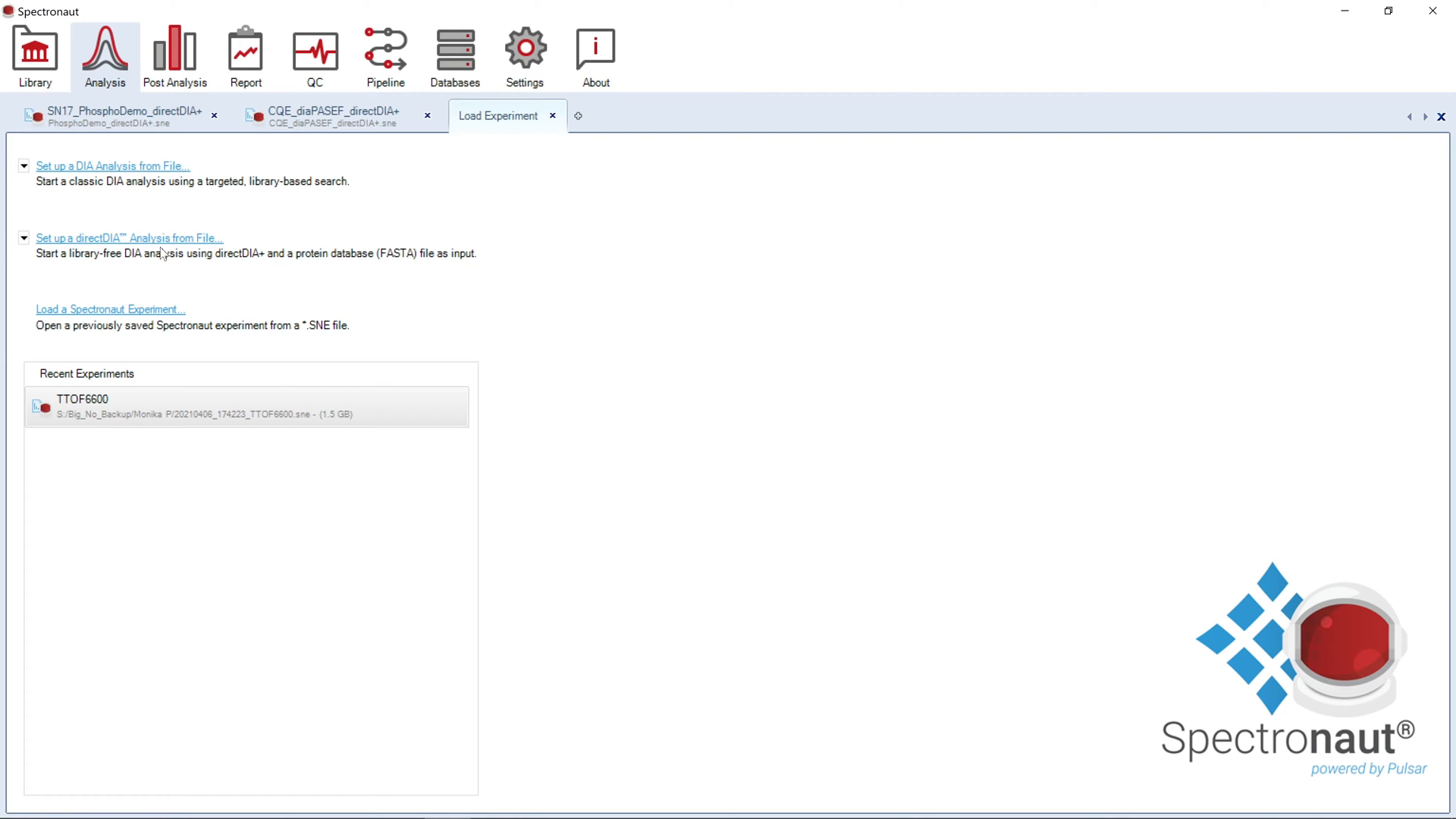
mouse_move(151, 270)
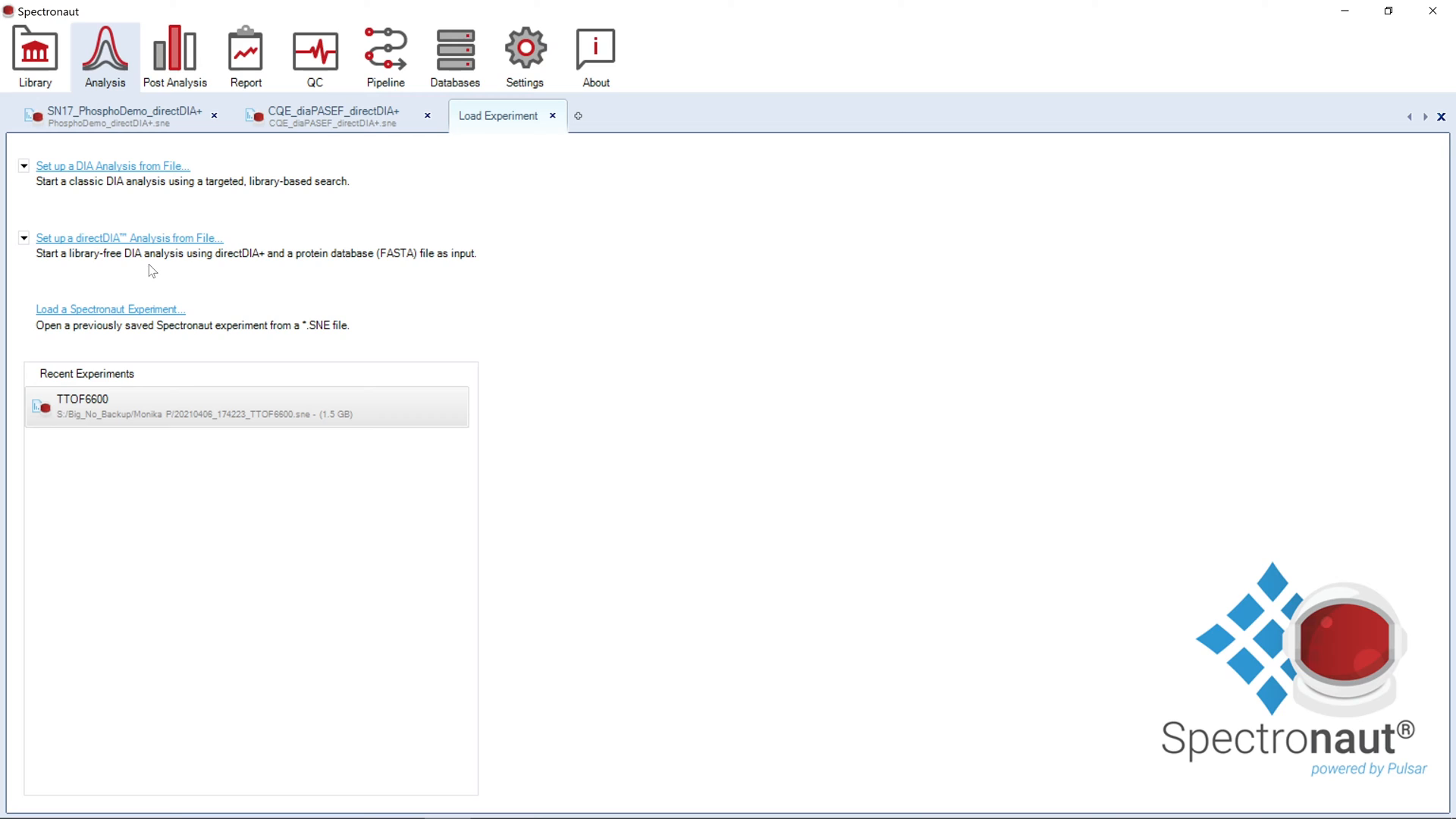
mouse_move(178, 267)
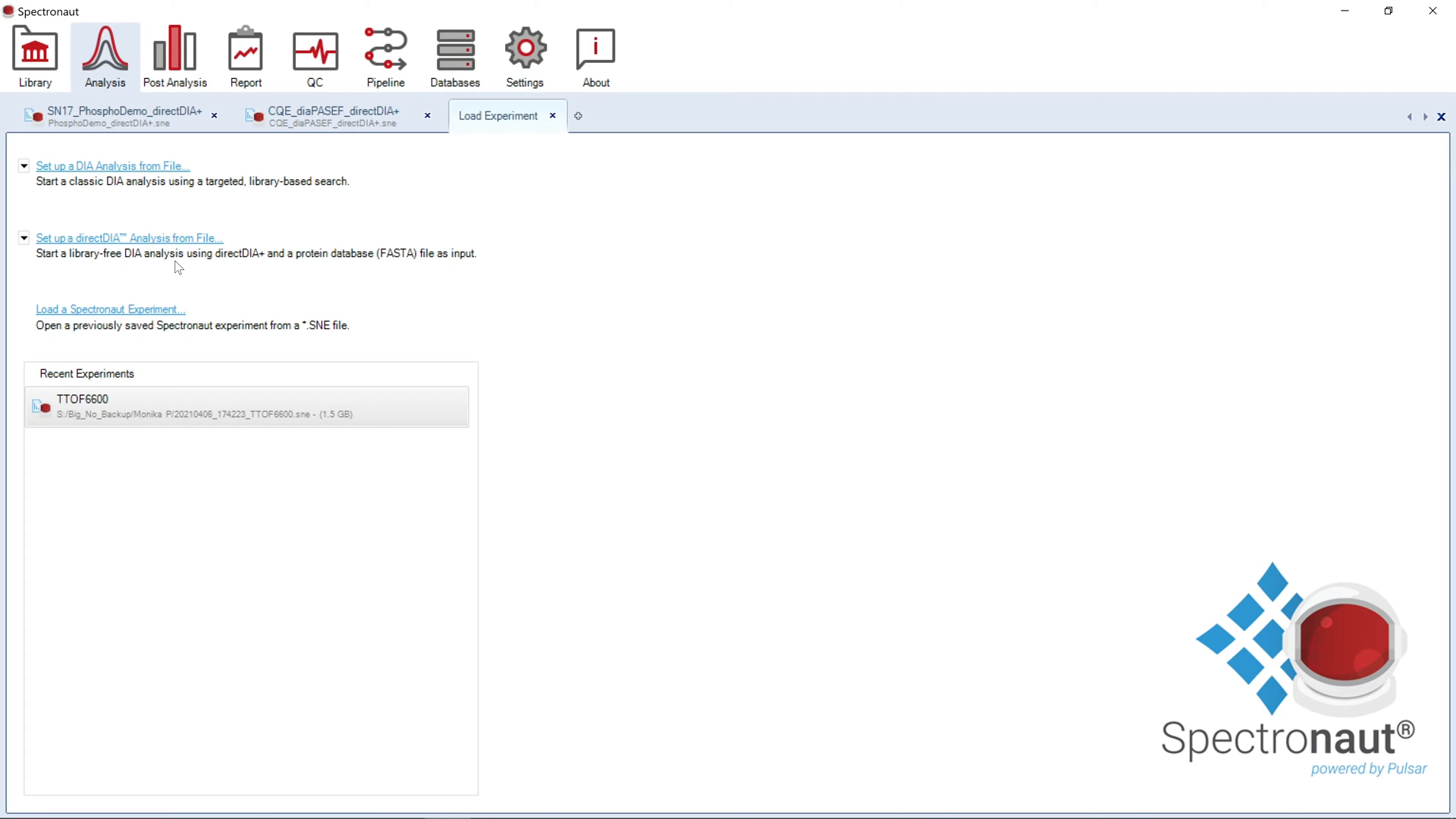
mouse_move(309, 156)
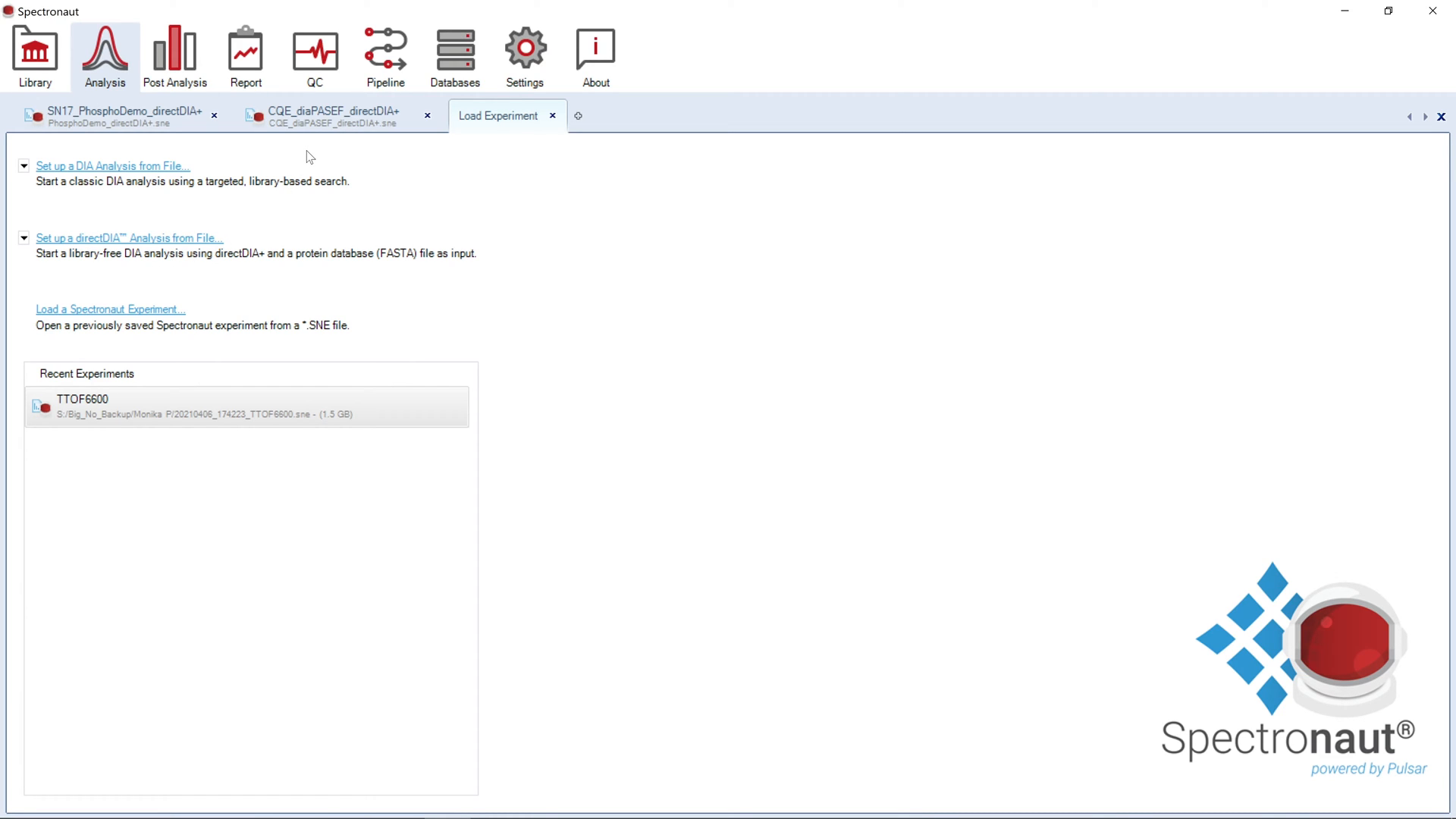
click(333, 115)
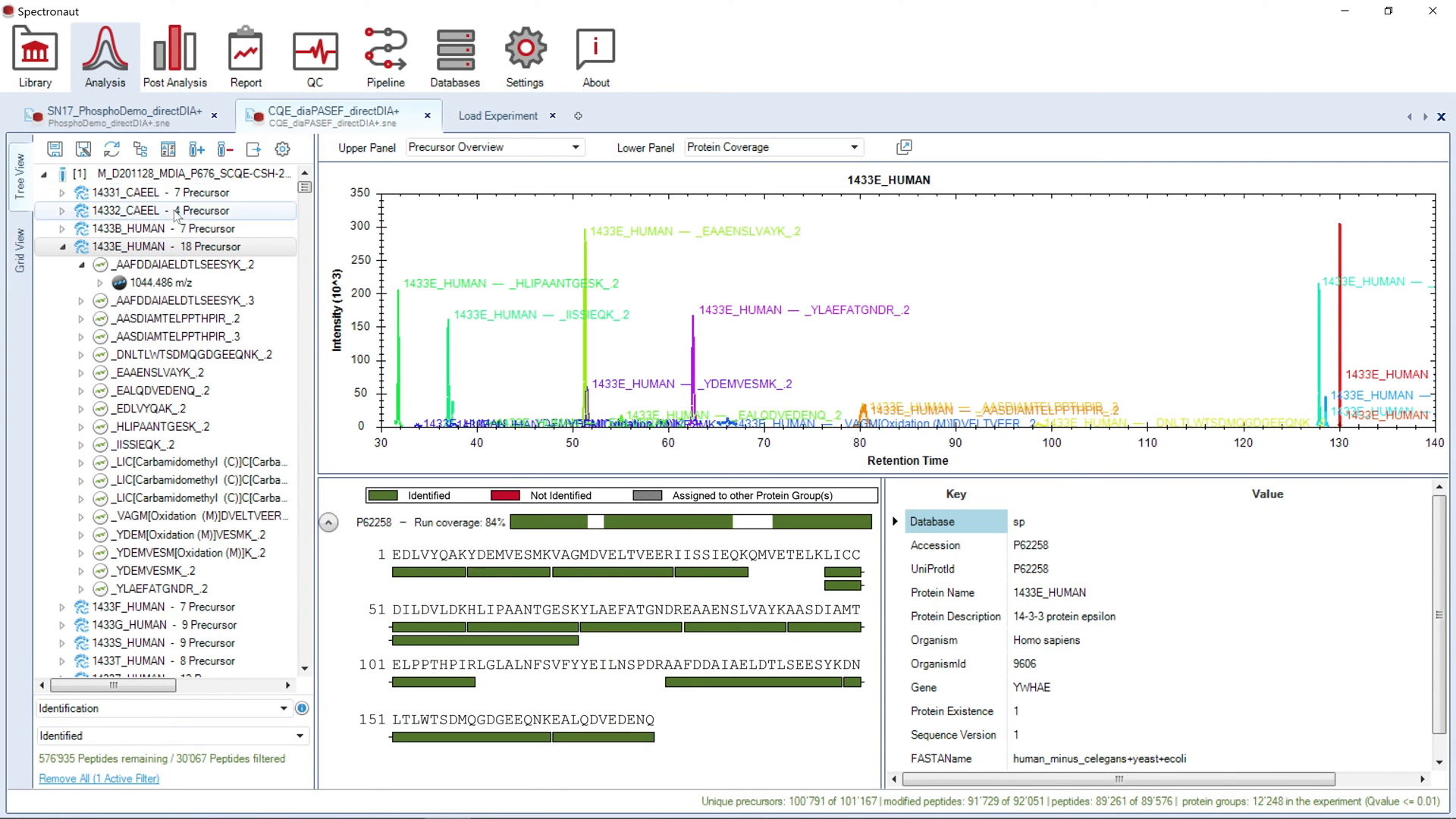
mouse_move(176, 264)
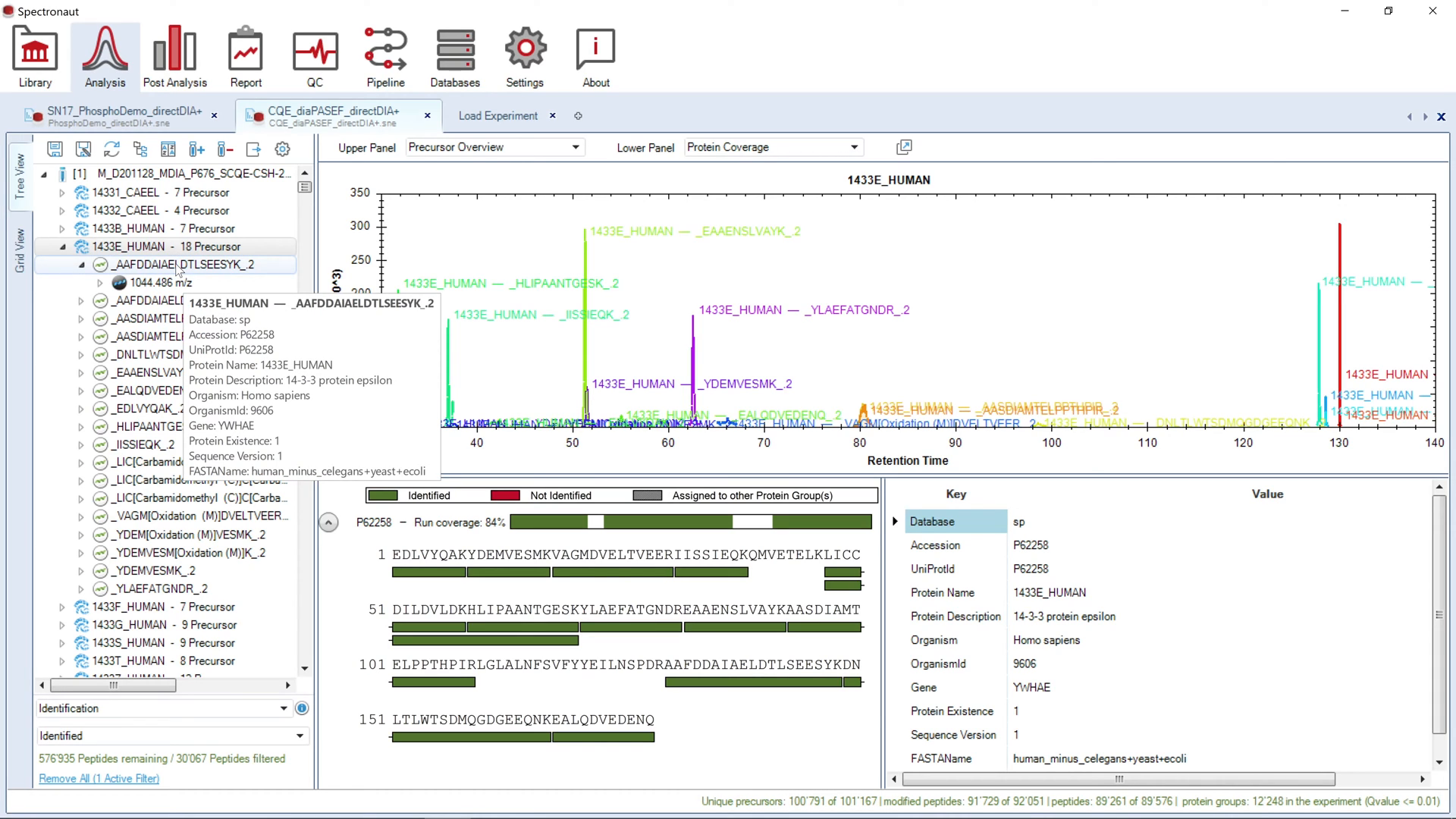
Step: Move to the Post Analysis perspective with per-run precursor identifications for CQE_diaPASEF_directDIA+
click(175, 56)
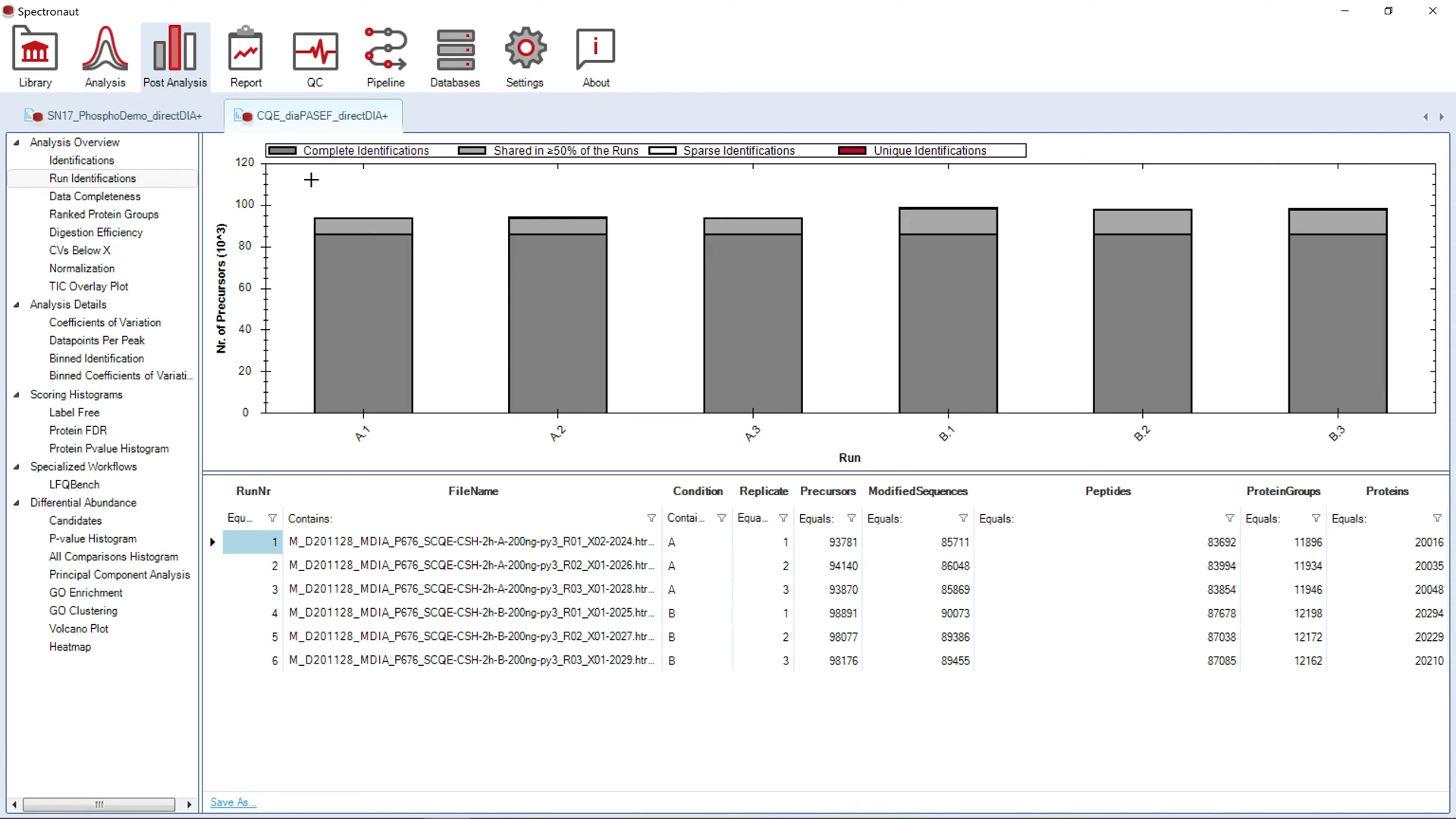
mouse_move(249, 421)
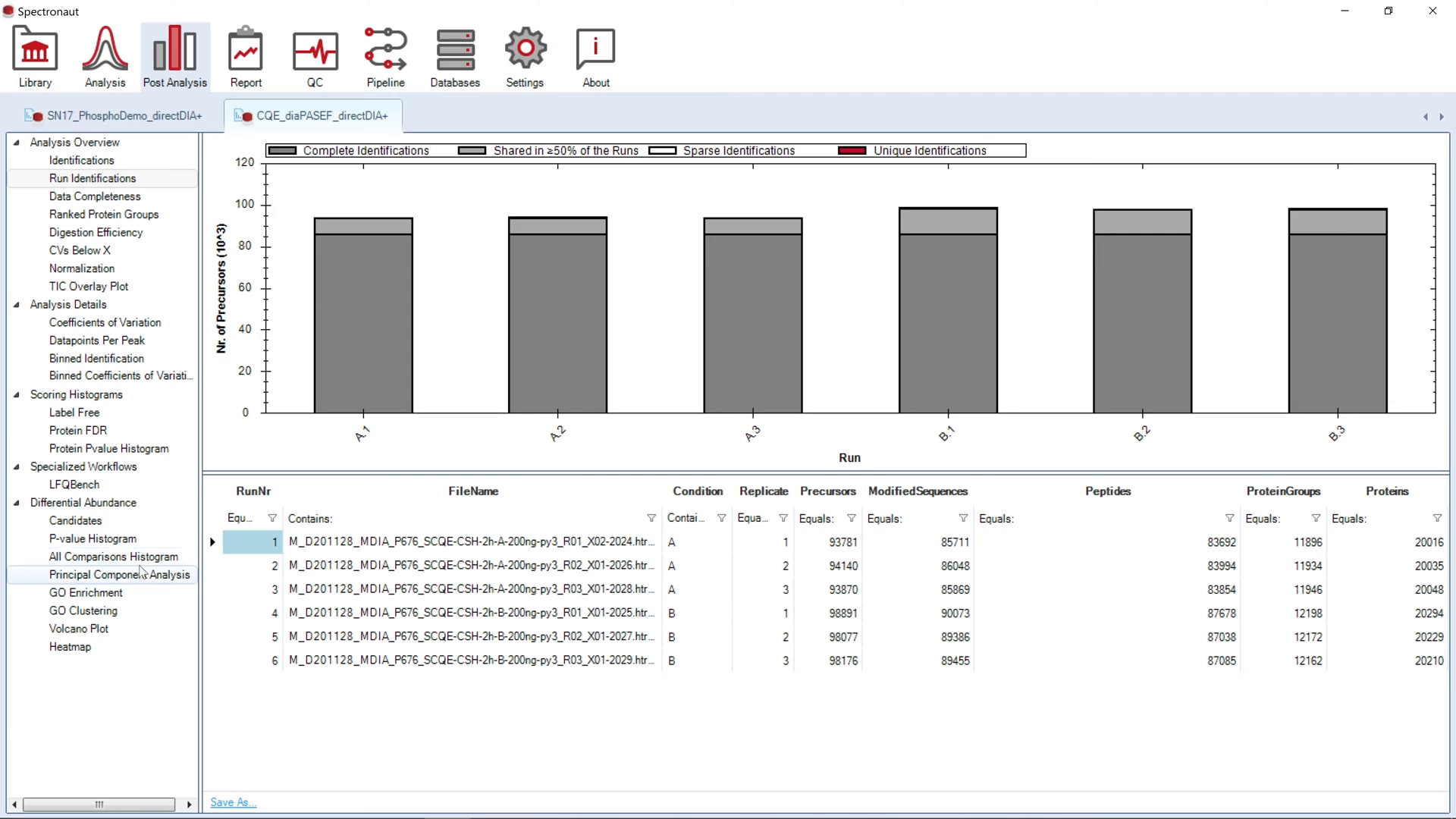
Step: View the B versus A volcano plot, then the Report, QC and Pipeline perspectives in turn
click(79, 629)
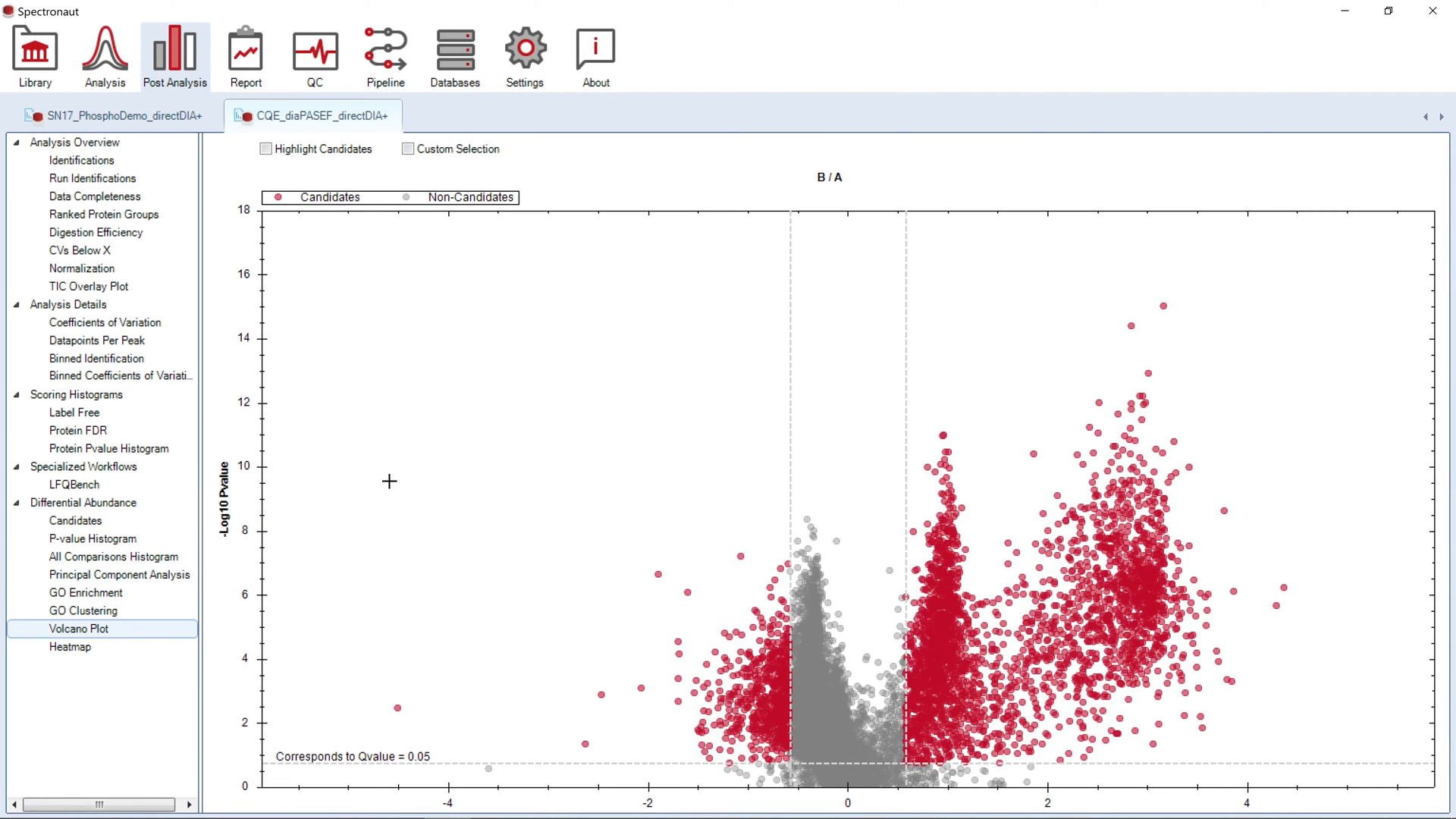
mouse_move(379, 485)
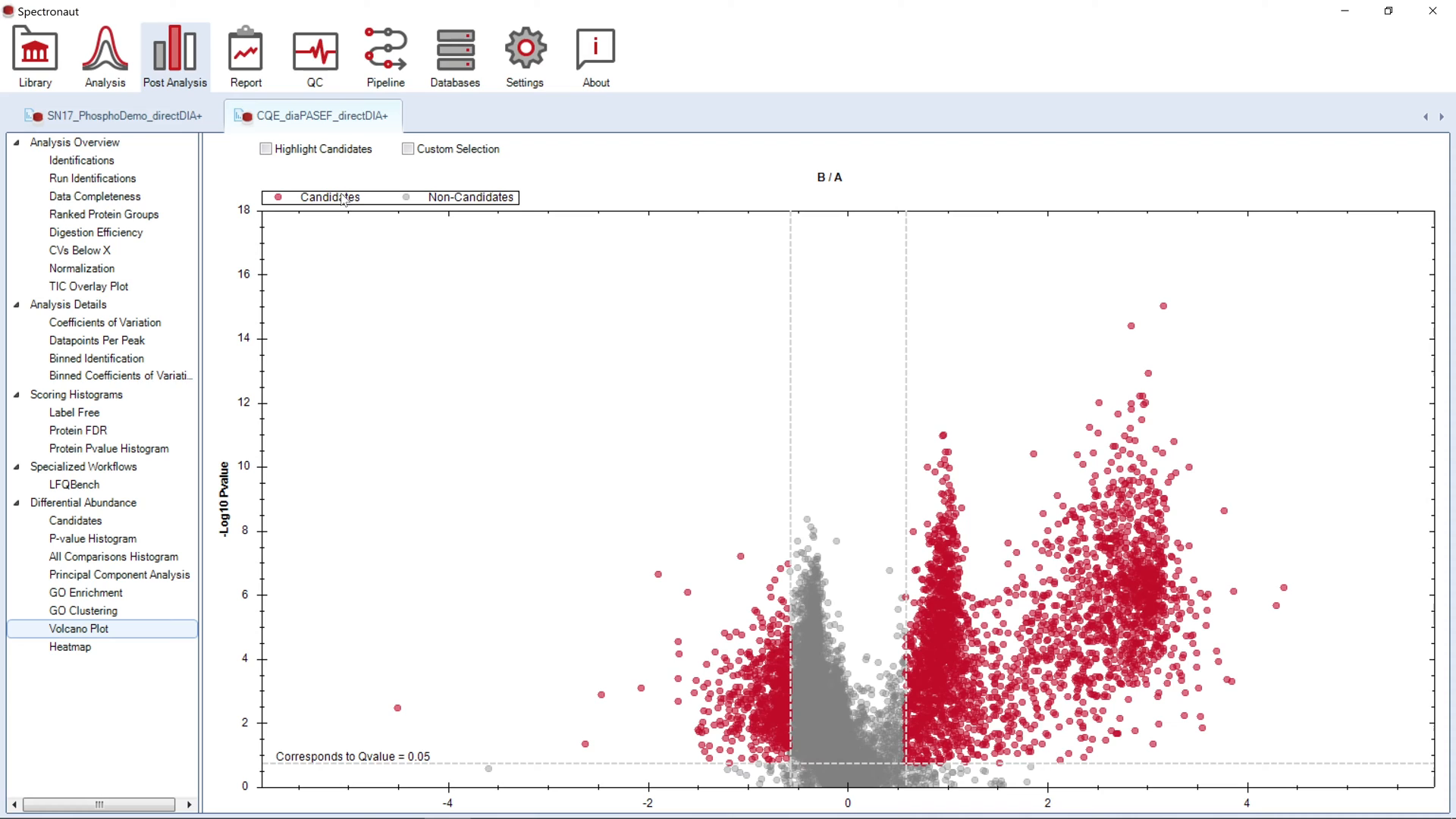
click(246, 57)
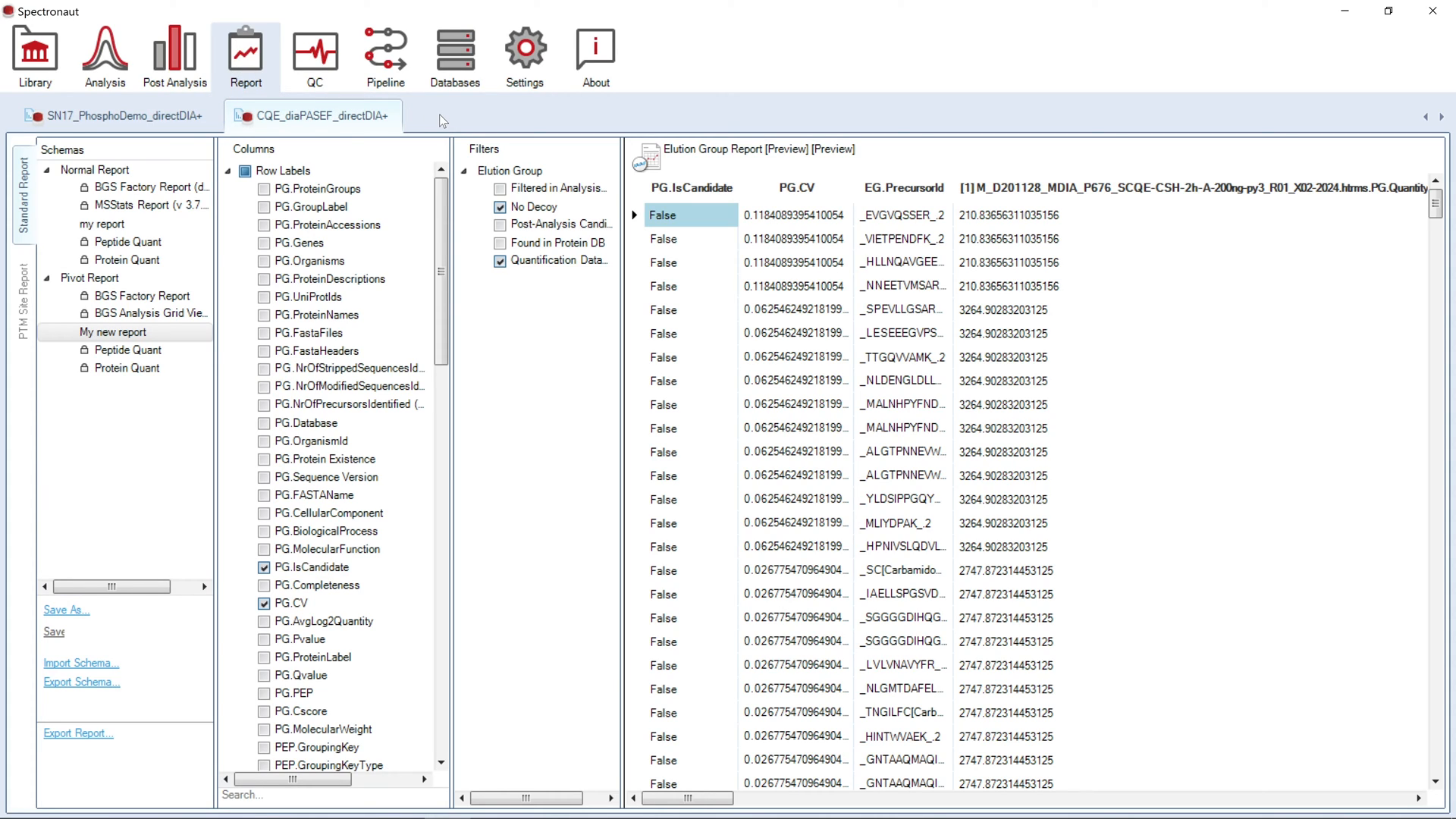
click(315, 56)
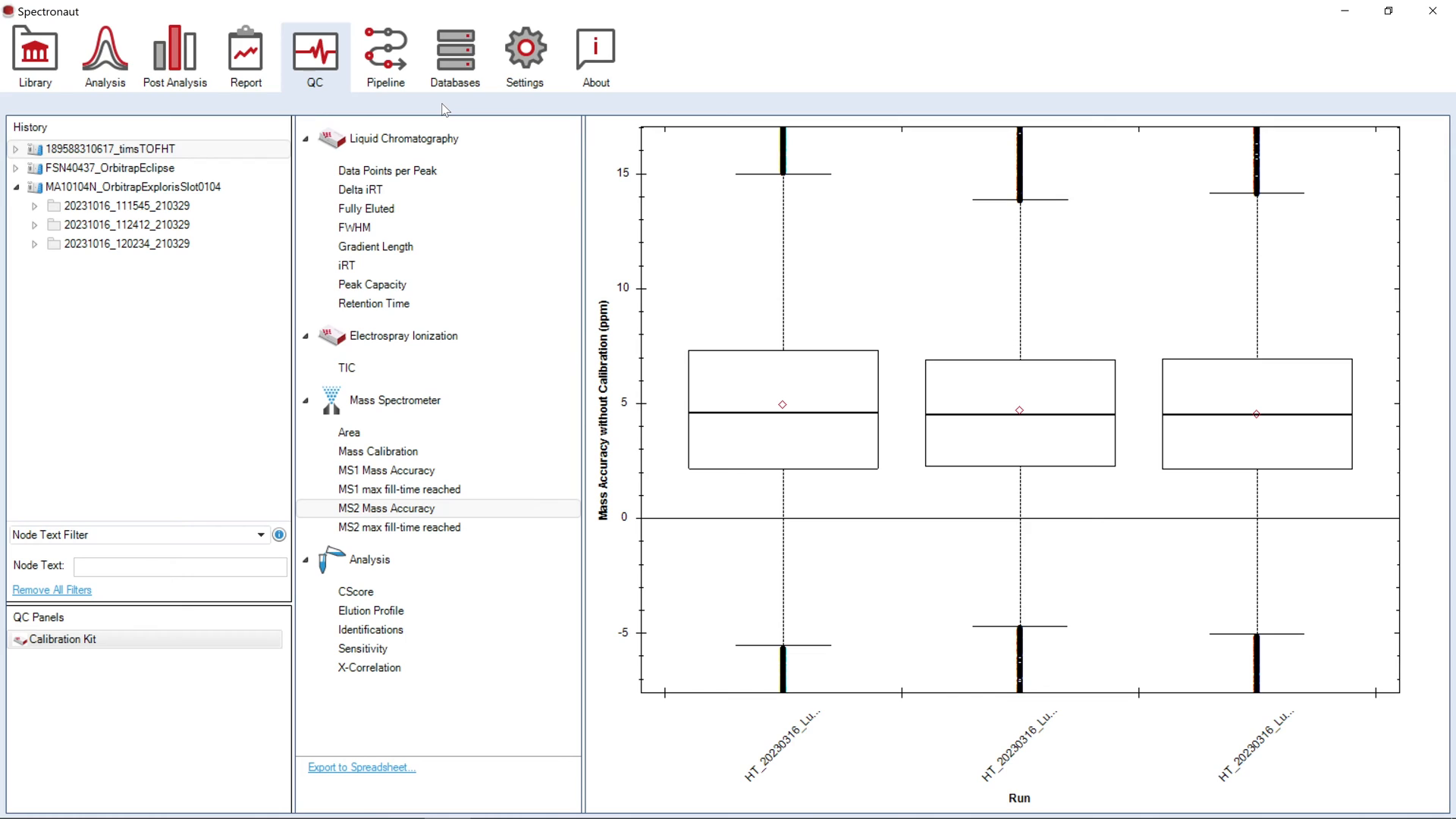
click(384, 56)
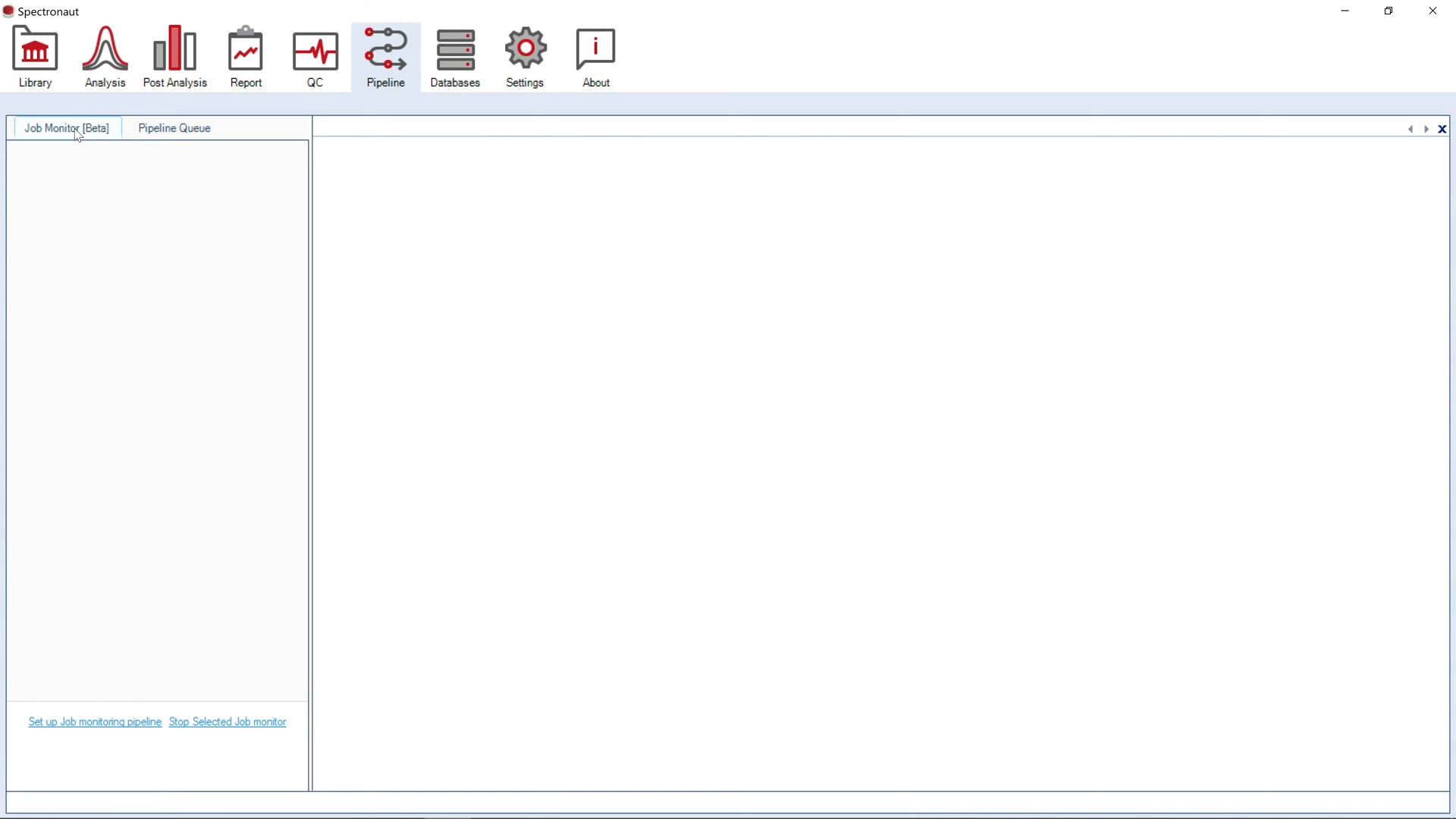
mouse_move(100, 177)
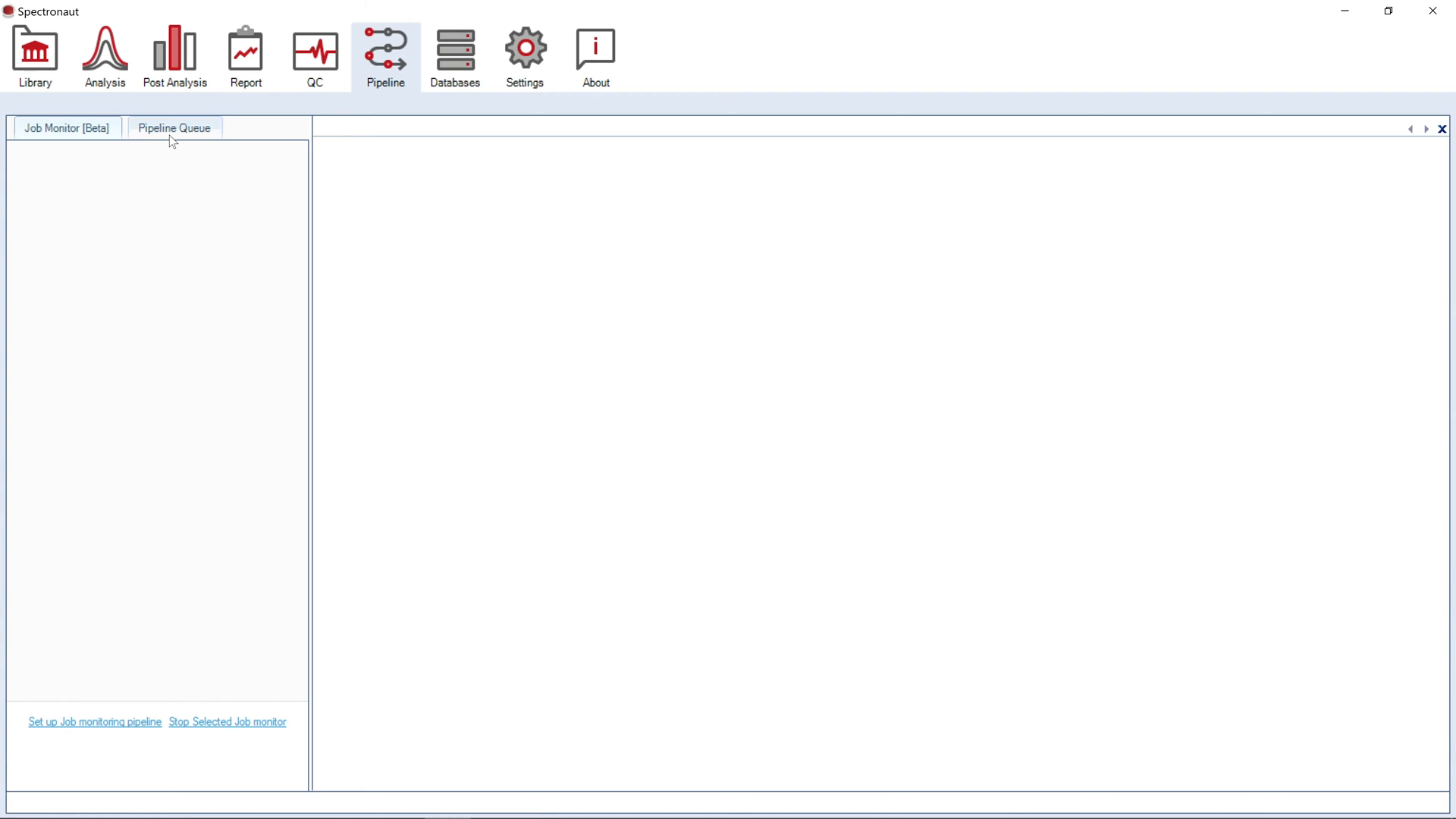
Step: Show the Pipeline Queue with its DIA, directDIA and SNE combine setup options
click(173, 127)
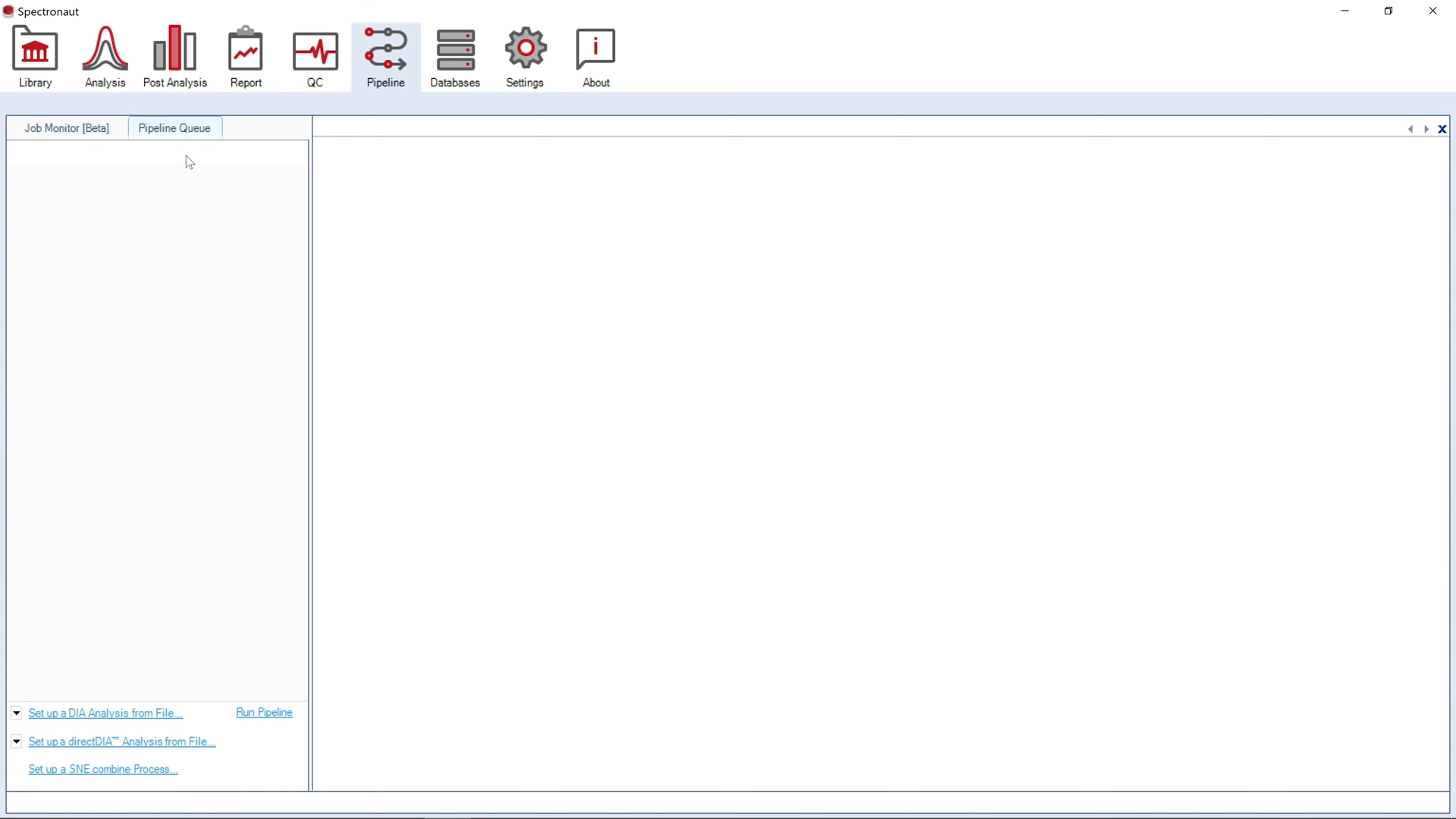
mouse_move(210, 167)
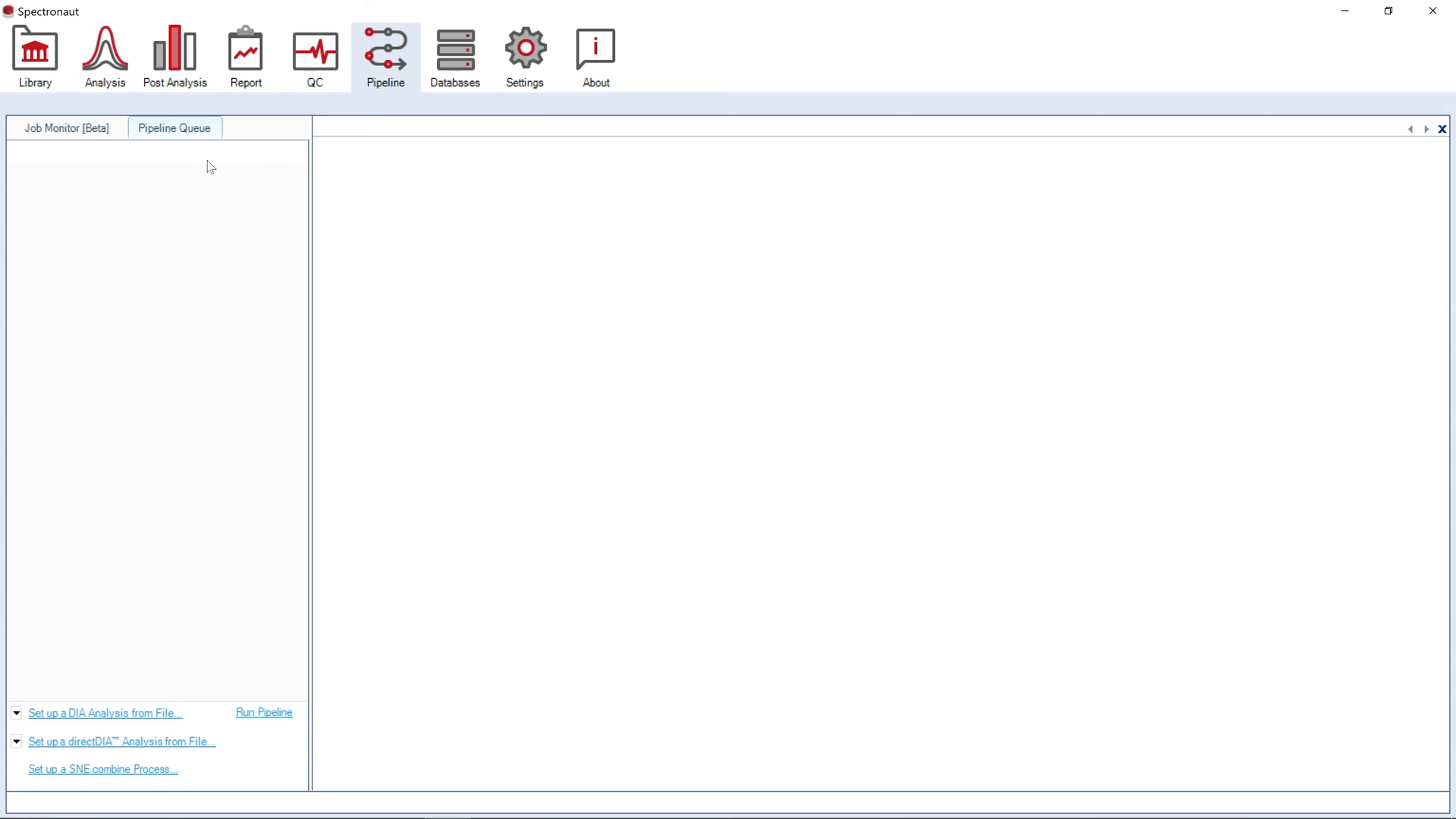
mouse_move(454, 65)
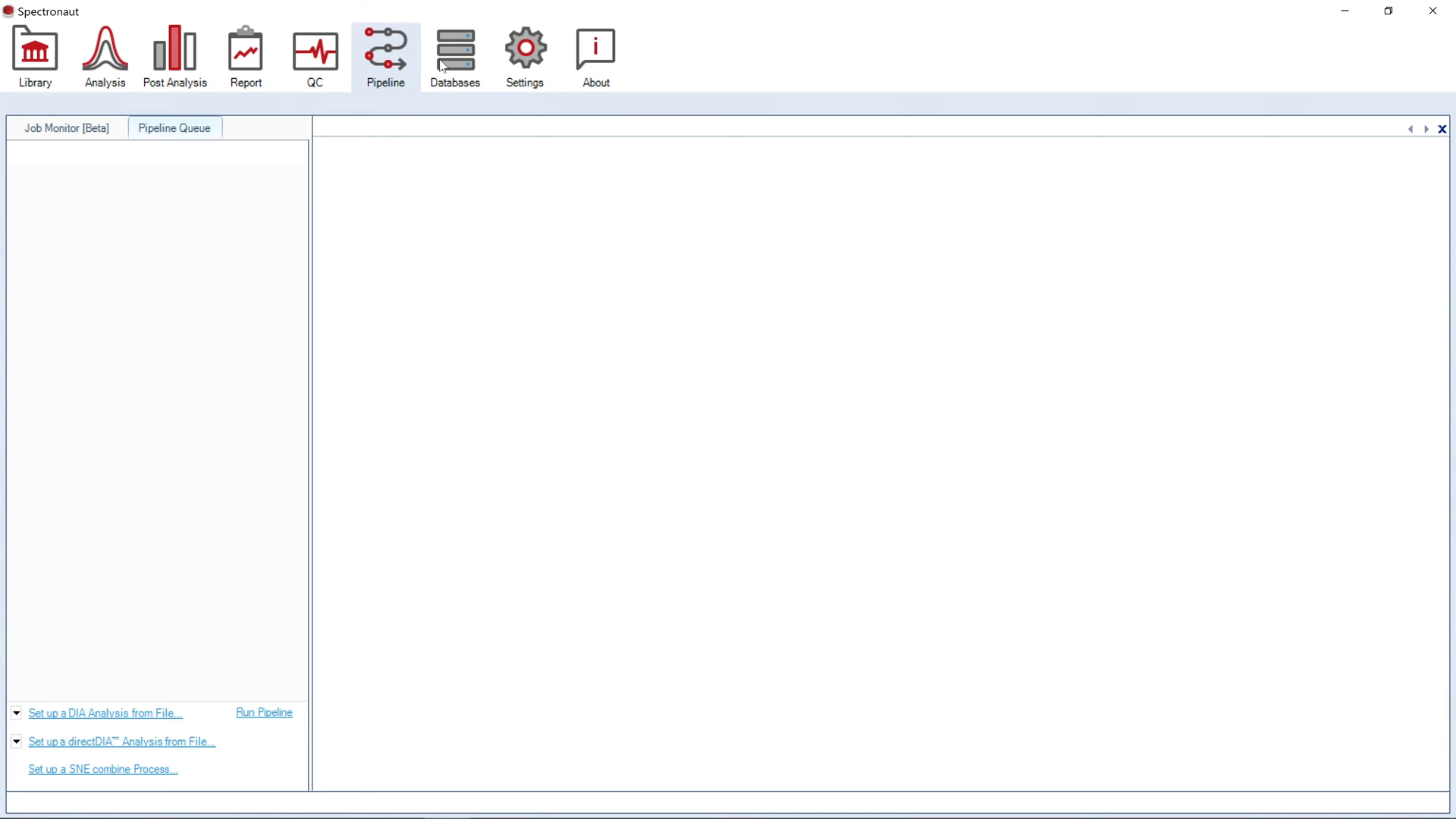
Step: Switch to the Databases perspective listing the human-minus, bovine, mouse, yeast and pig FASTA databases
click(453, 56)
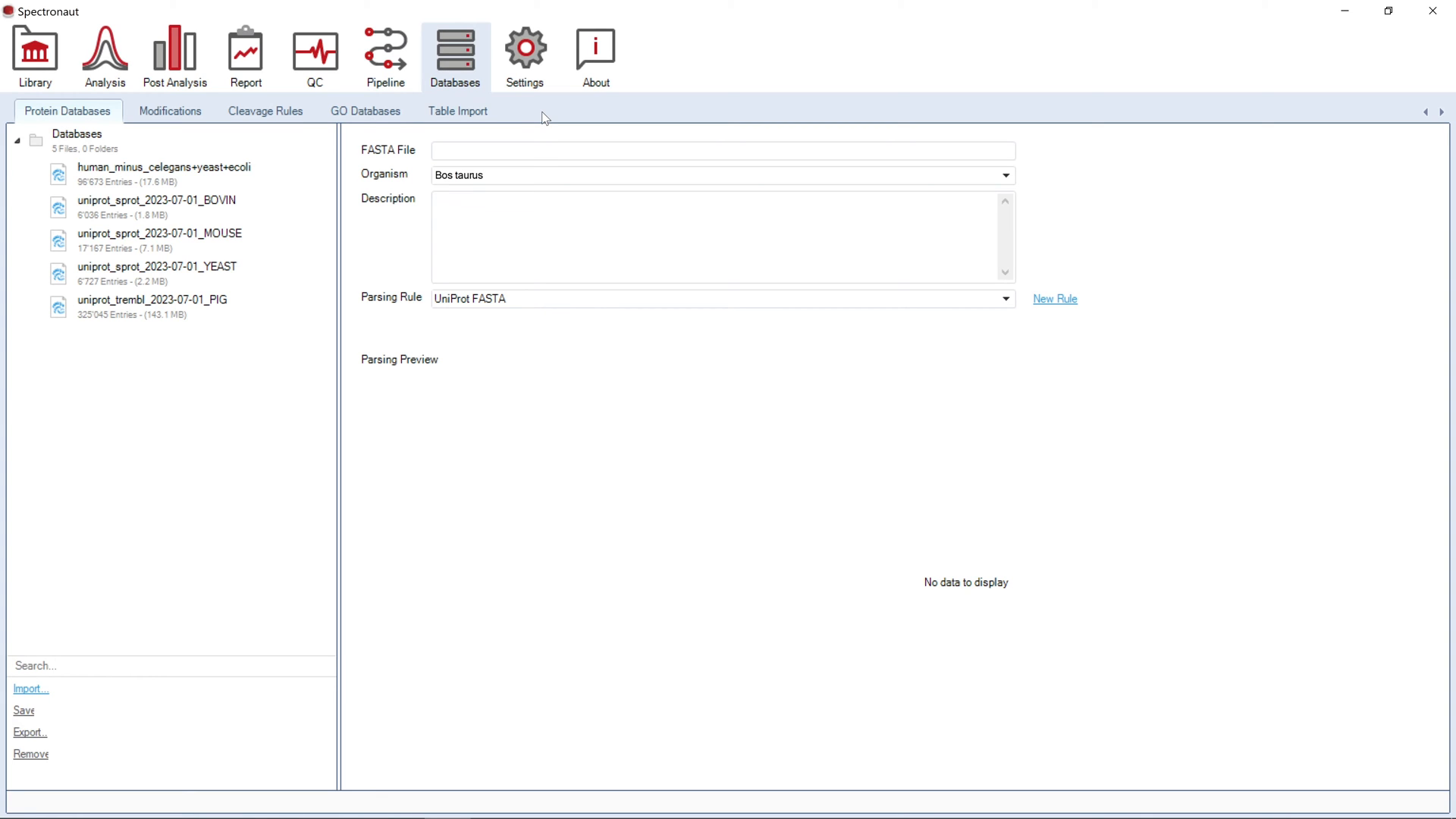
mouse_move(530, 123)
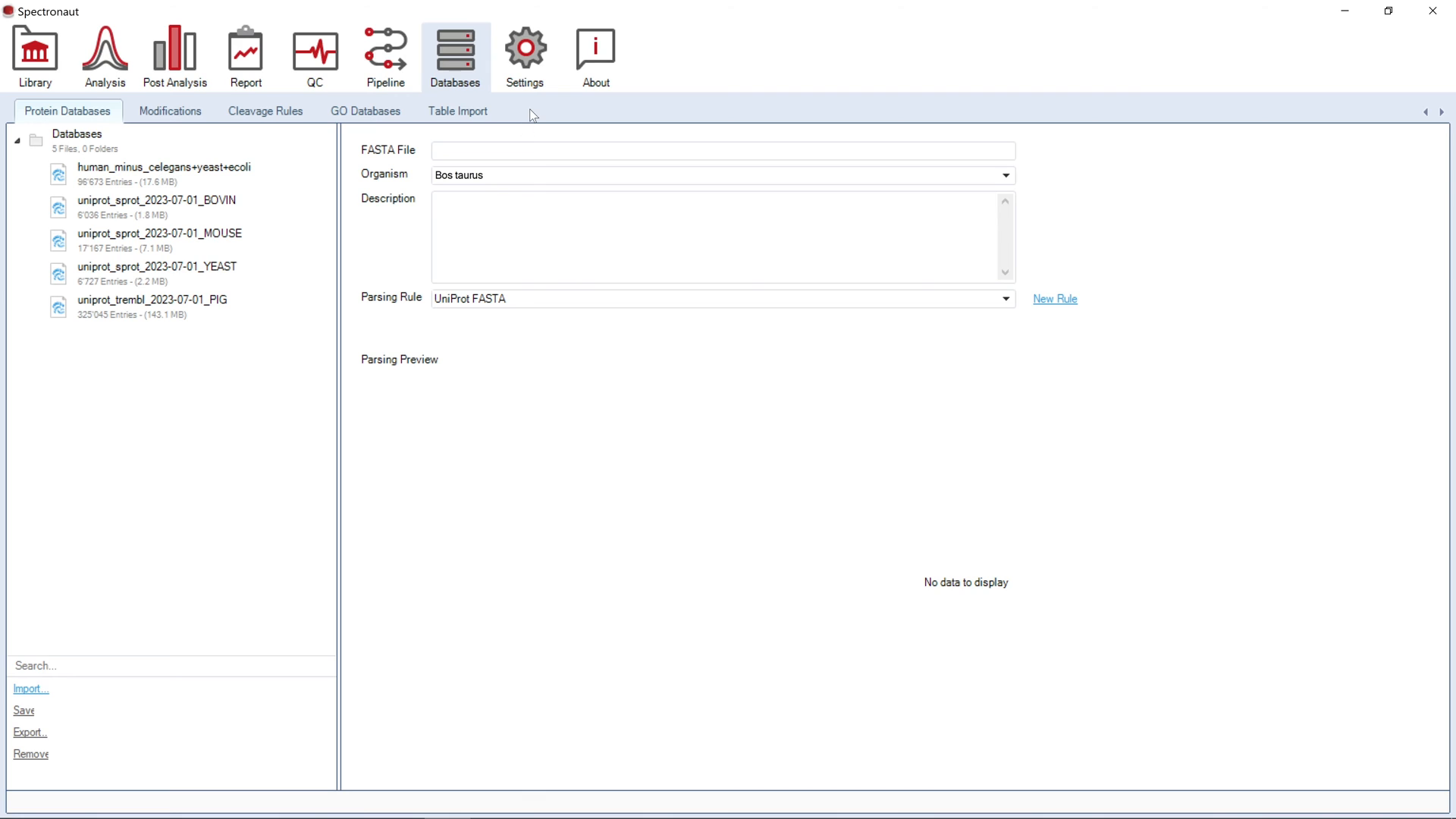
mouse_move(525, 47)
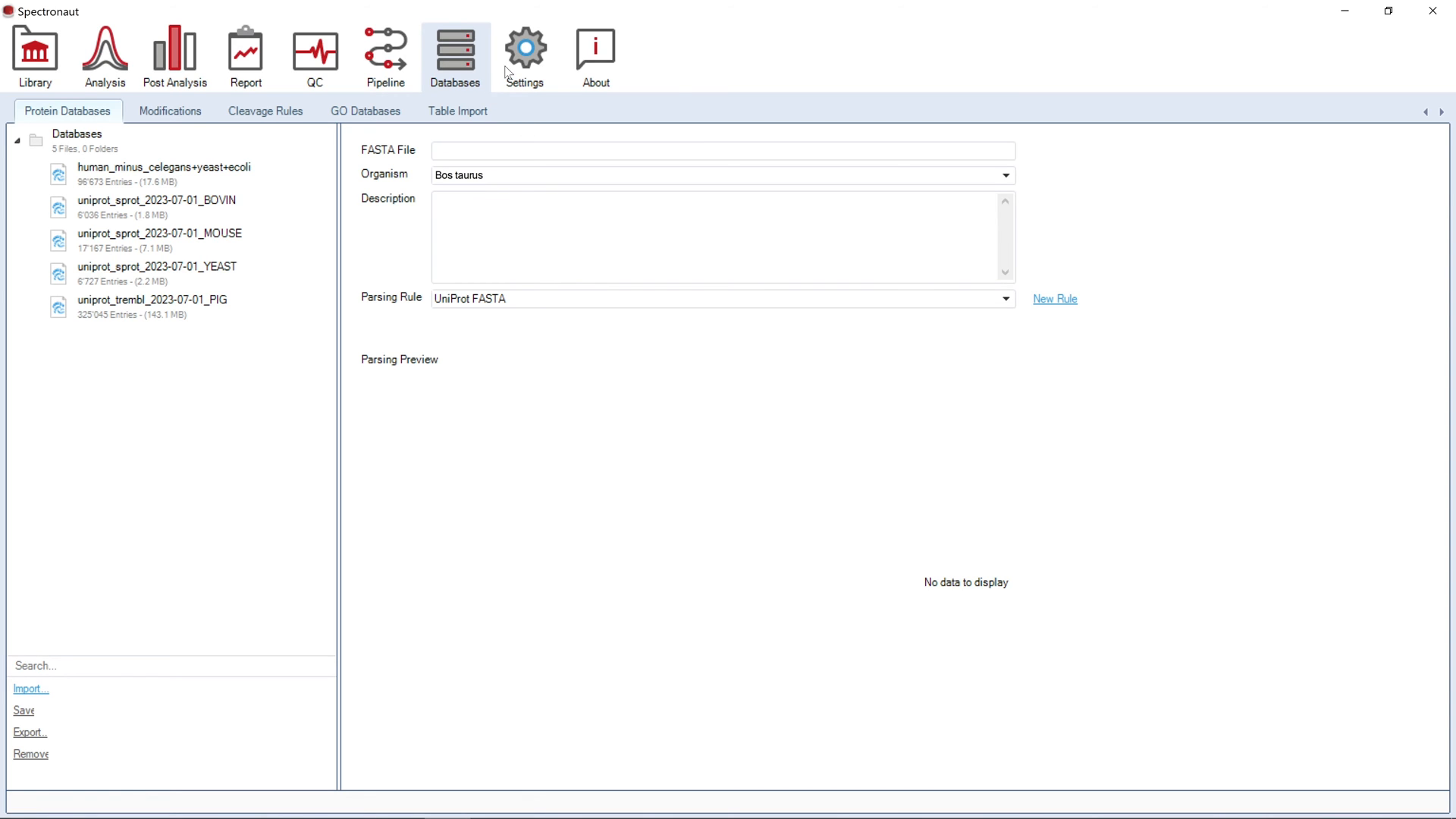
Step: Switch to the Settings perspective showing the BGS Factory Settings DIA schema and XIC extraction options
click(525, 56)
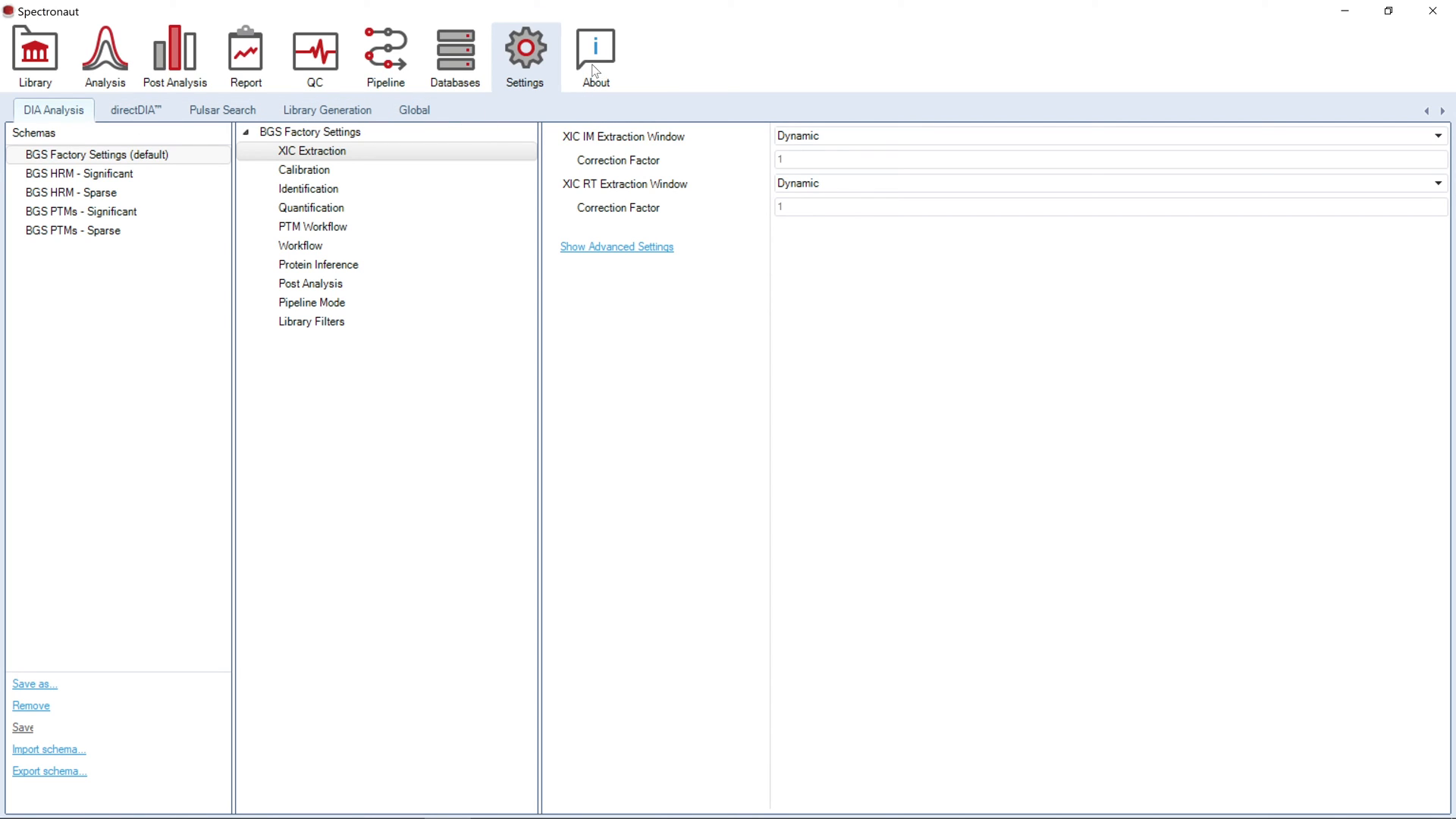
Step: Show the About page for version 18.3.230830.50606 Enterprise, briefly checking the activation key
click(595, 56)
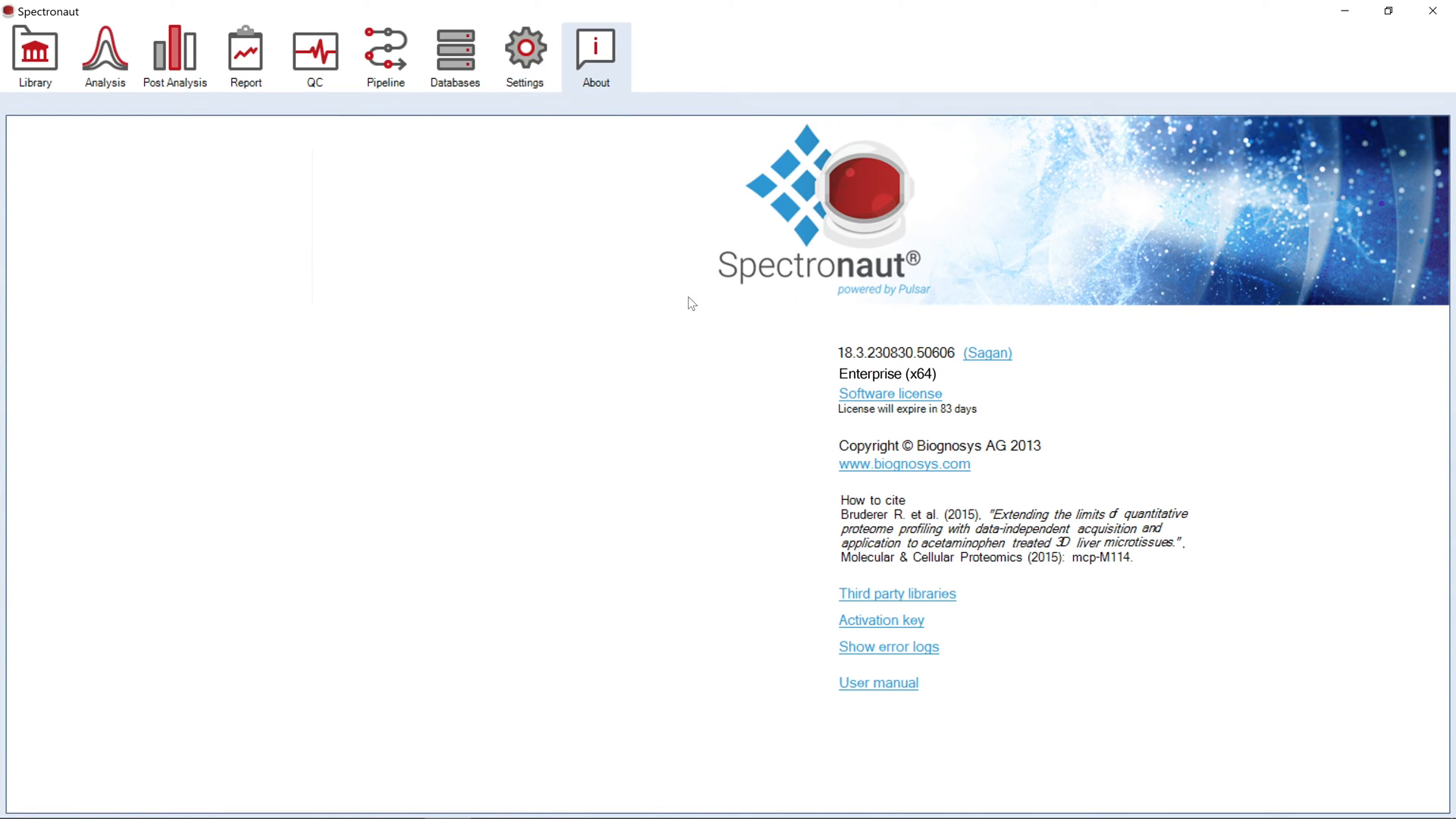
mouse_move(856, 371)
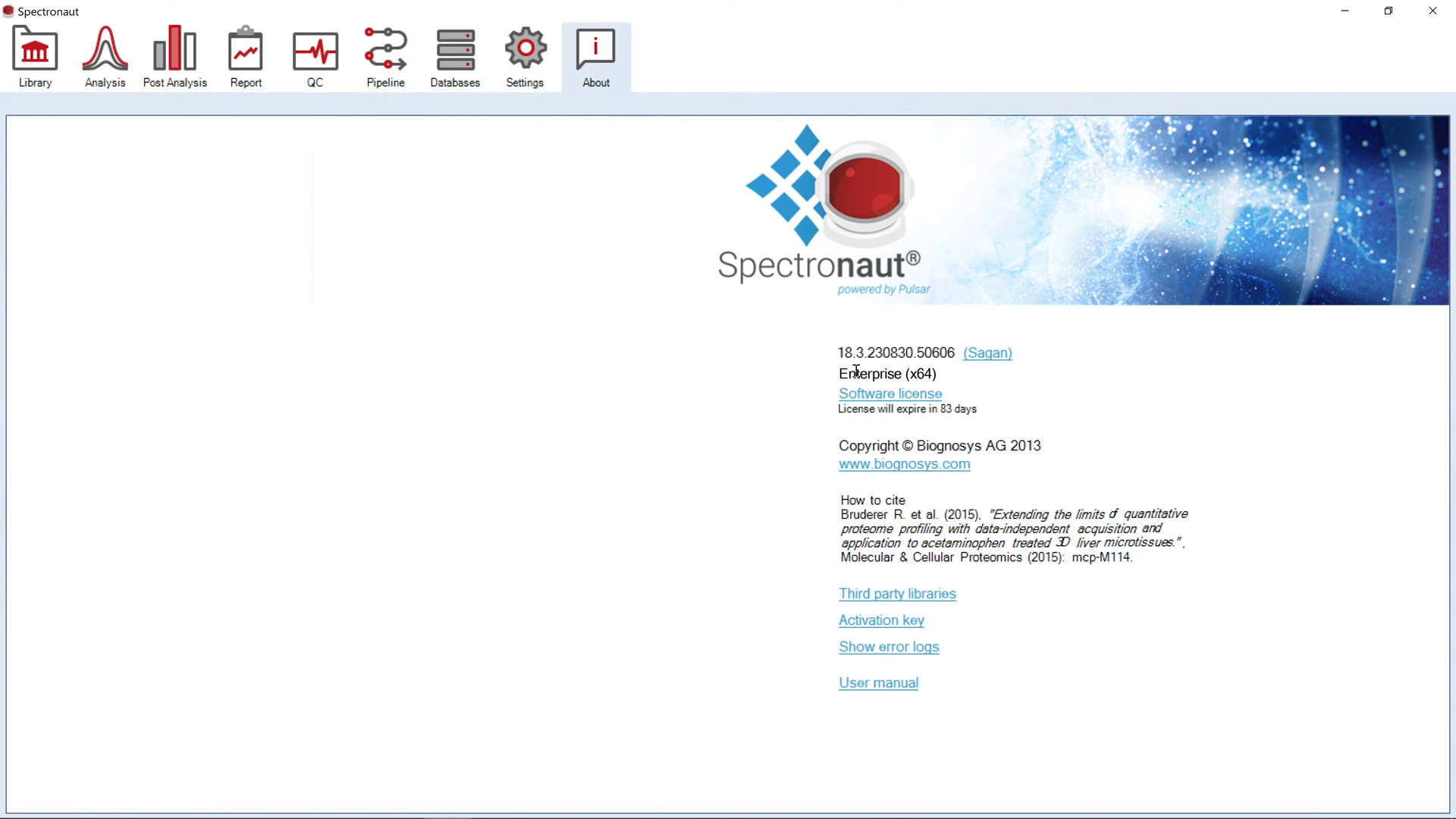
mouse_move(878, 612)
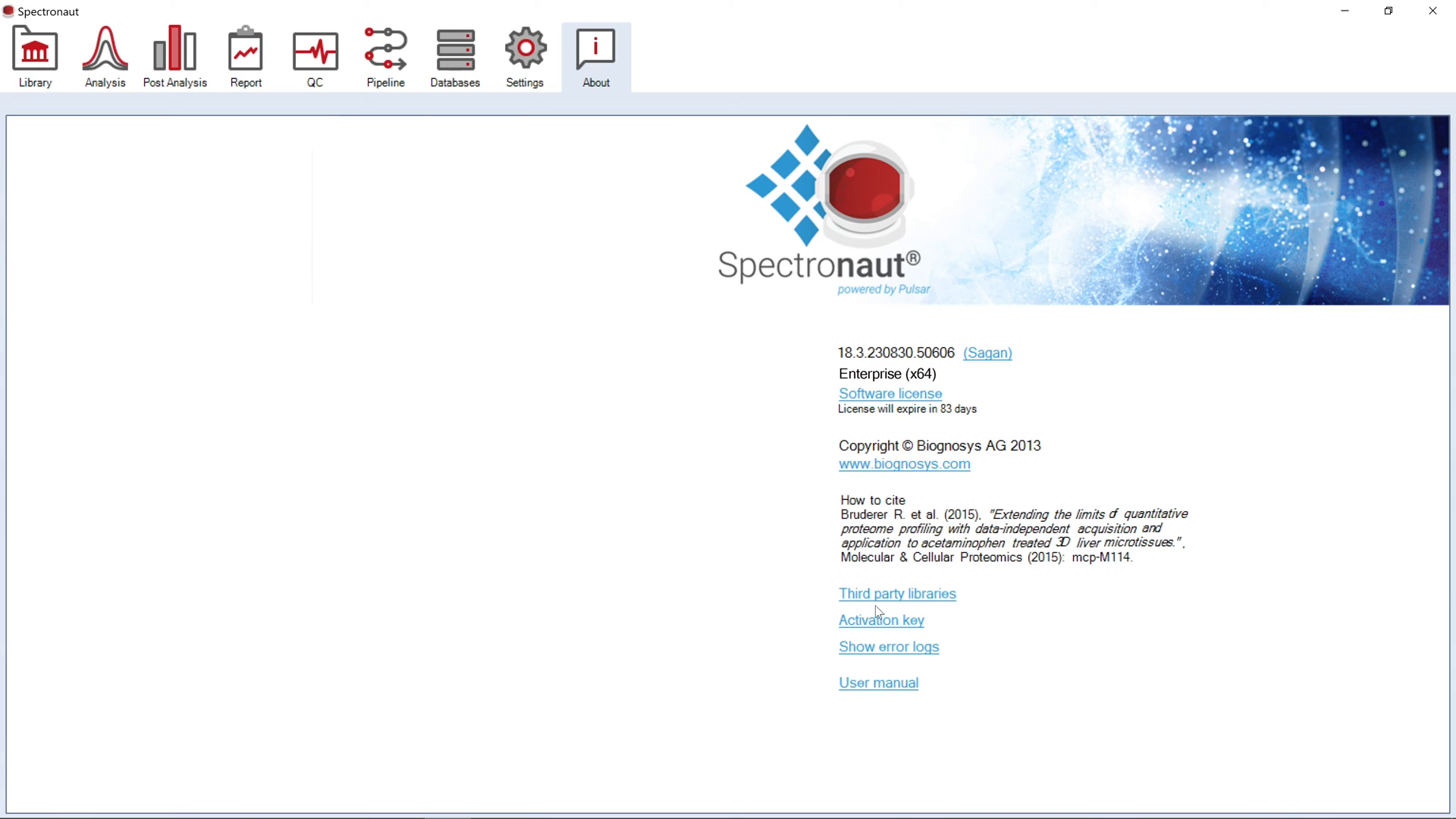
click(880, 620)
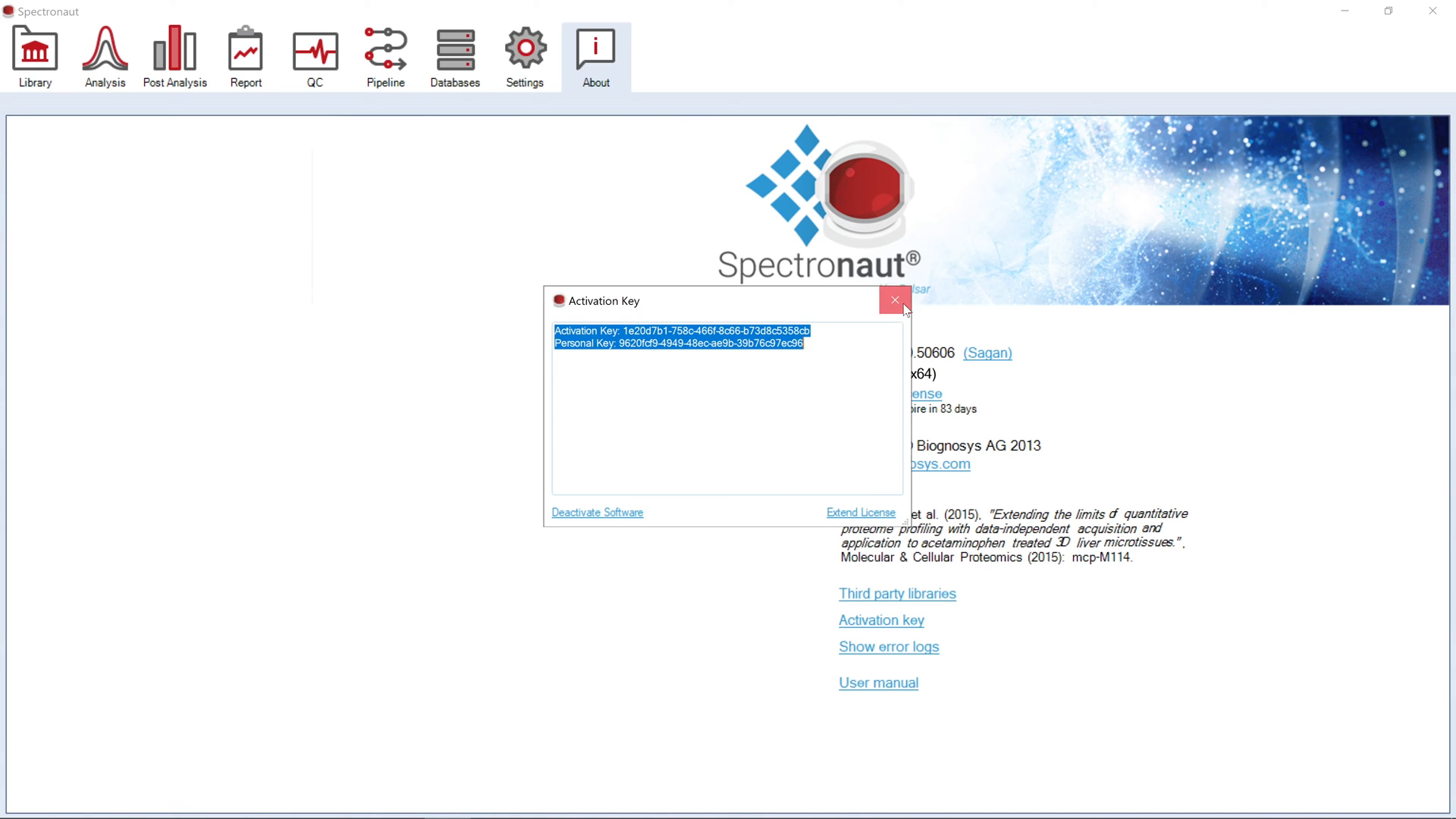
click(892, 300)
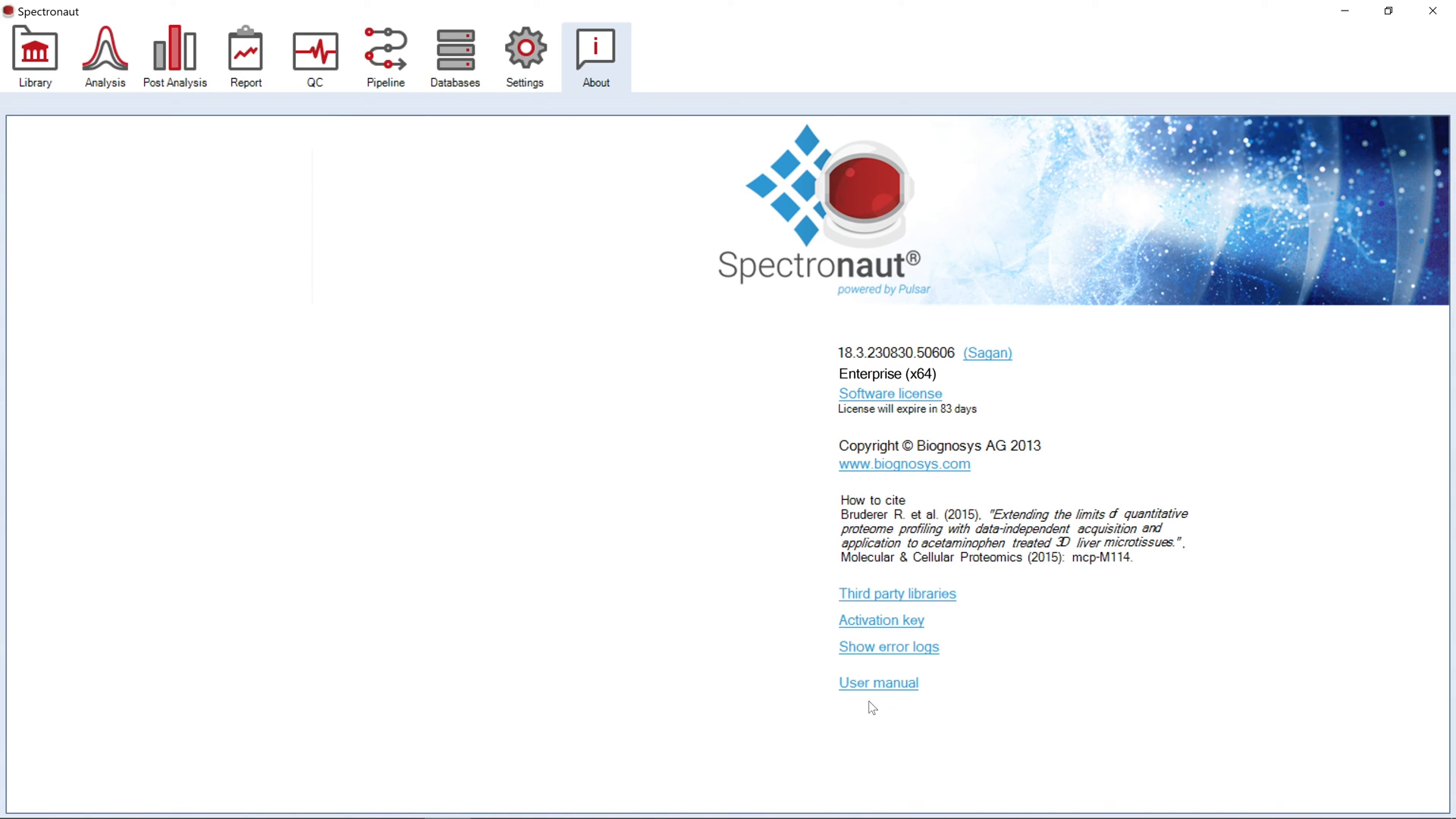
mouse_move(892, 702)
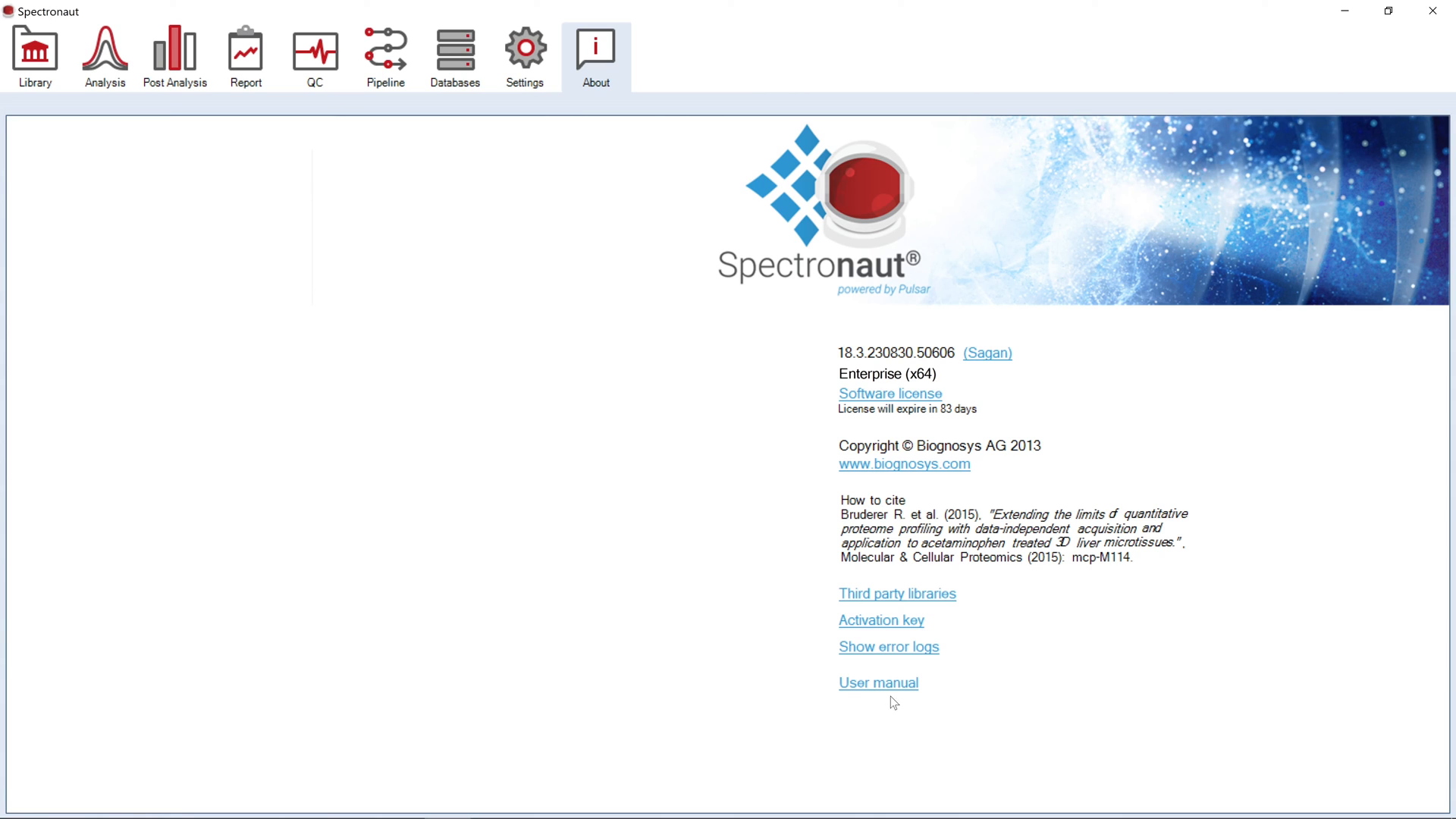
mouse_move(839, 704)
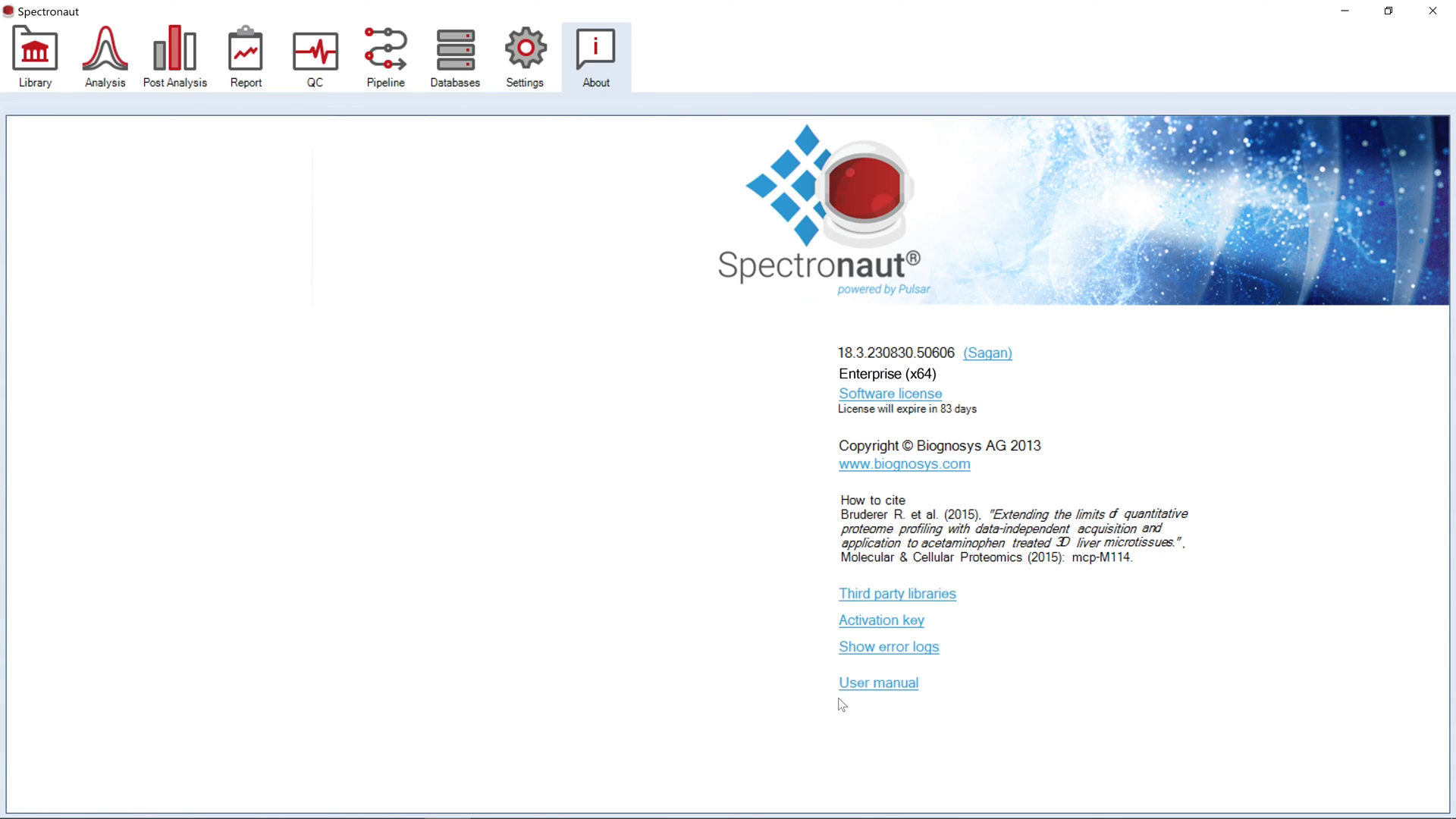